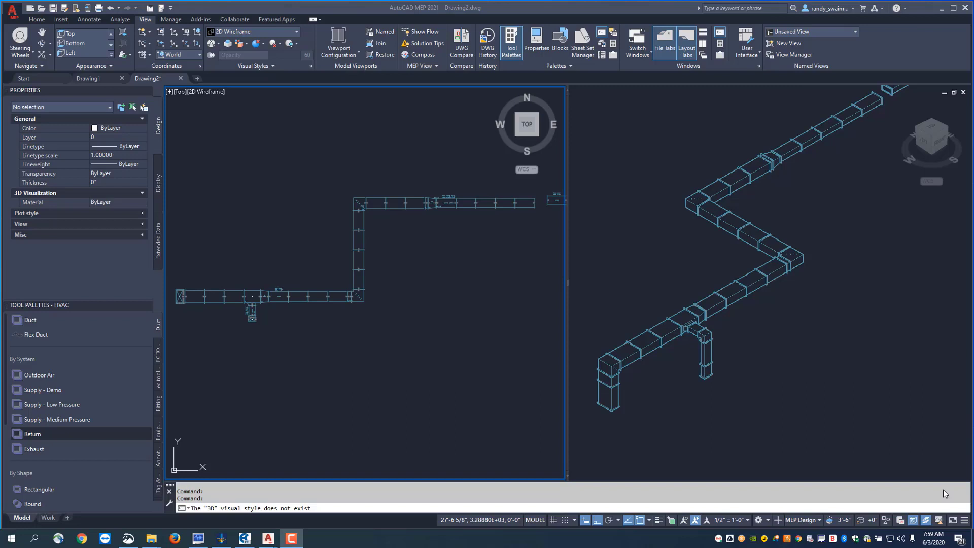
mouse_move(339, 326)
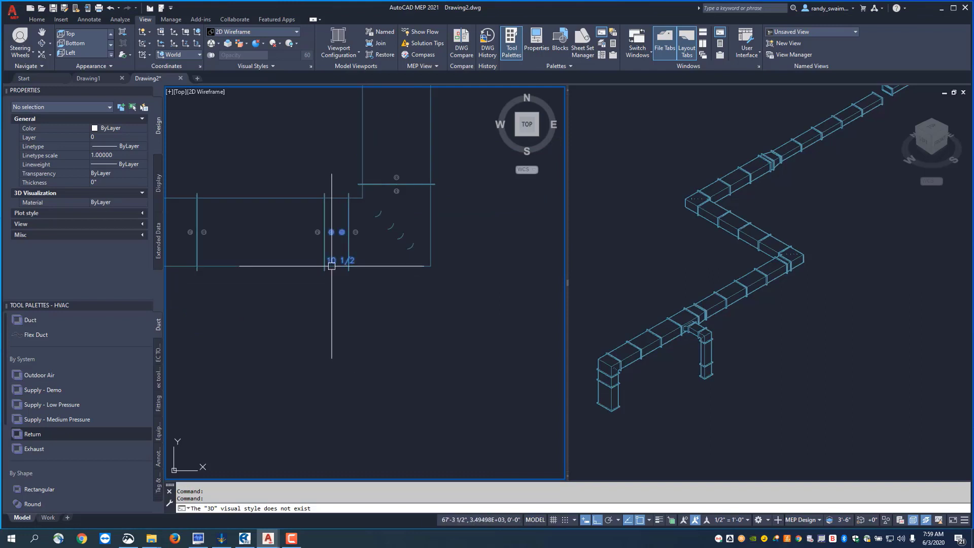
mouse_move(337, 216)
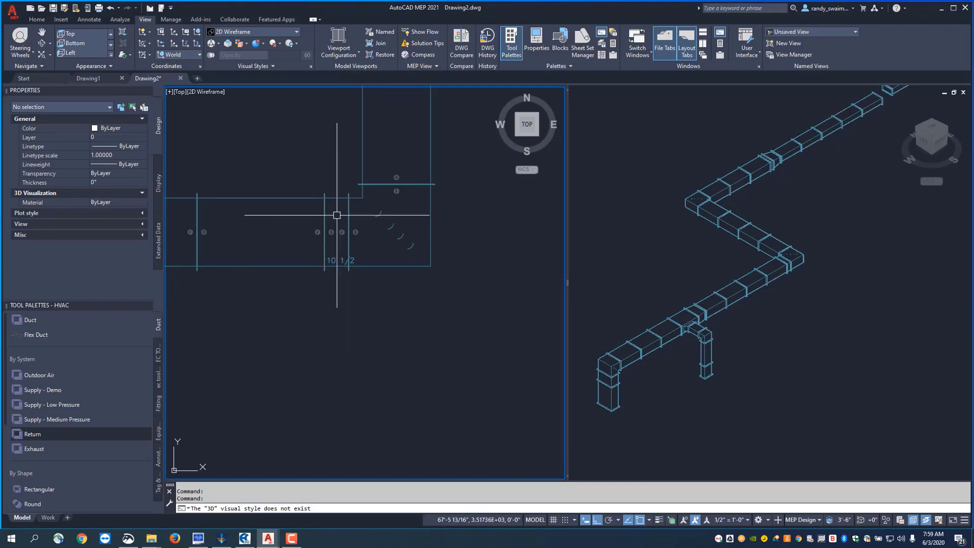
mouse_move(335, 203)
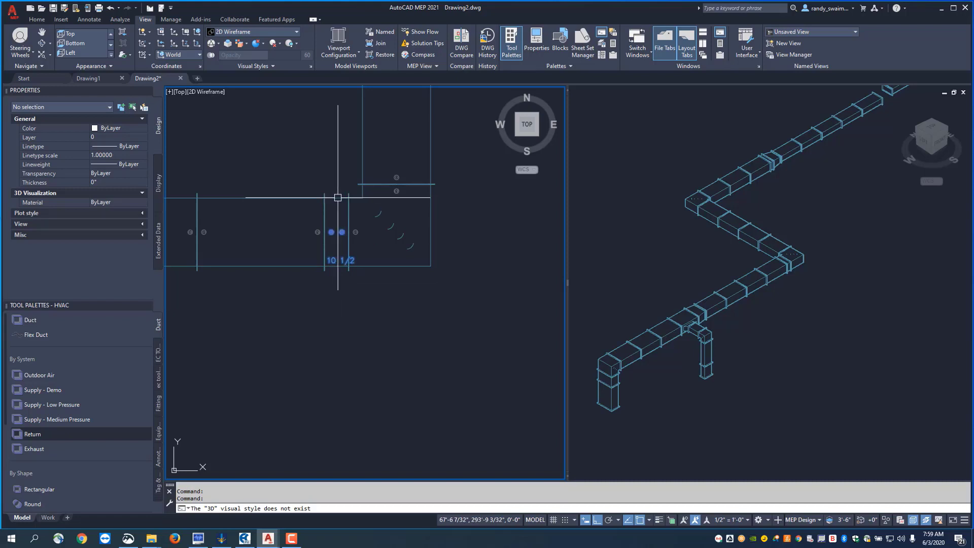
Absorb the short ducts into the adjacent elbow (SI adjustment) and transition (length)
left_click(336, 232)
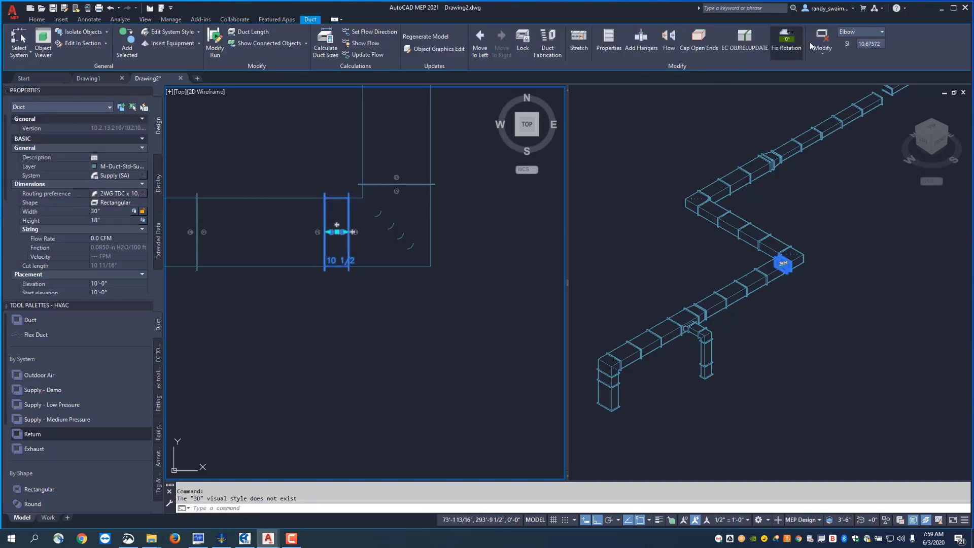
mouse_move(821, 36)
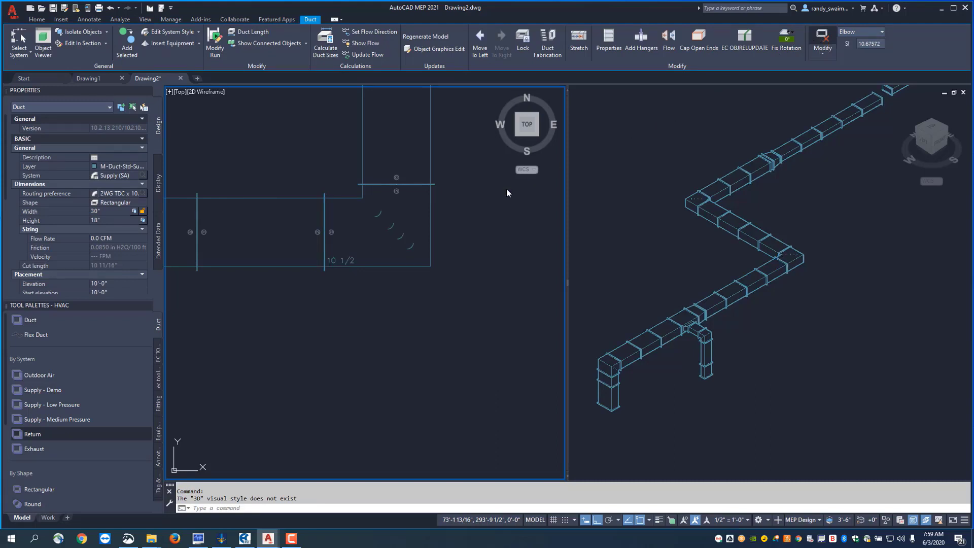
left_click(472, 249)
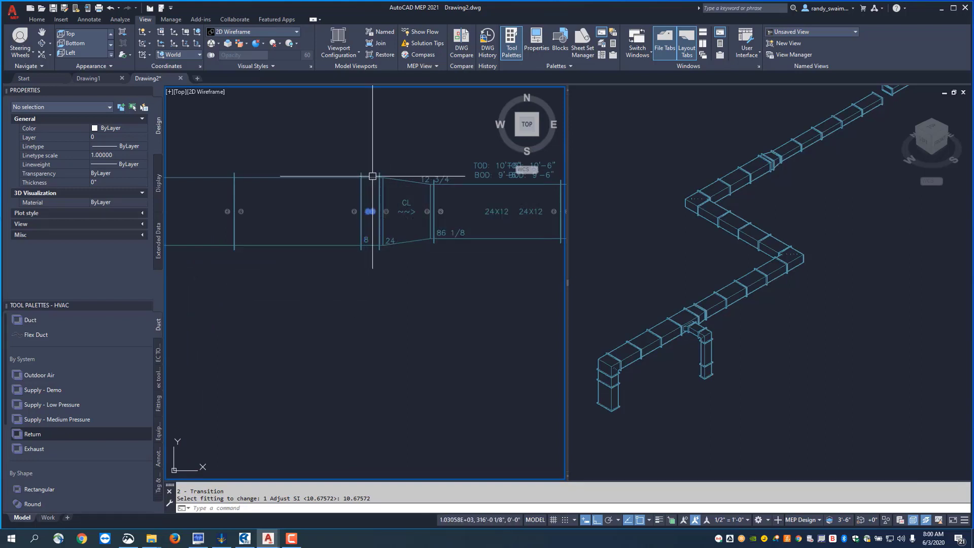
left_click(370, 211)
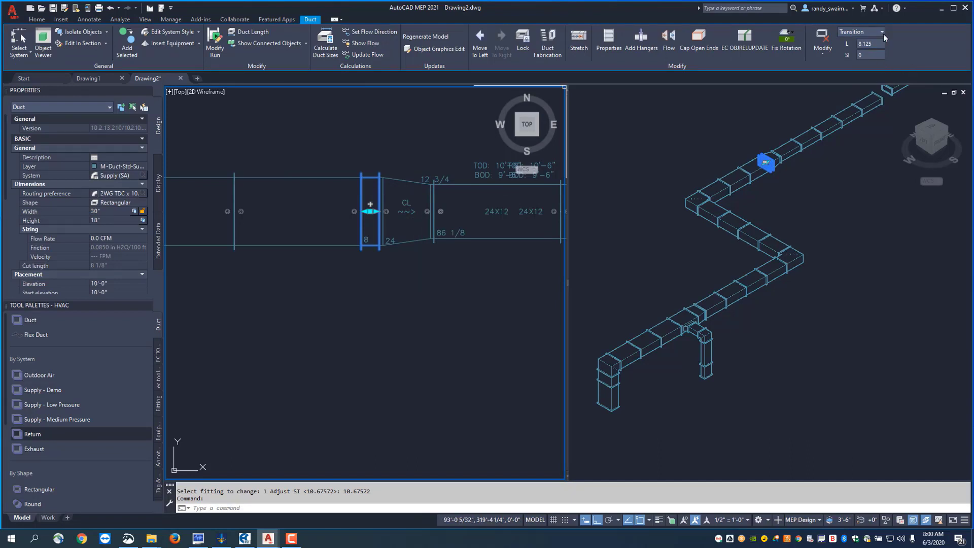
left_click(882, 31)
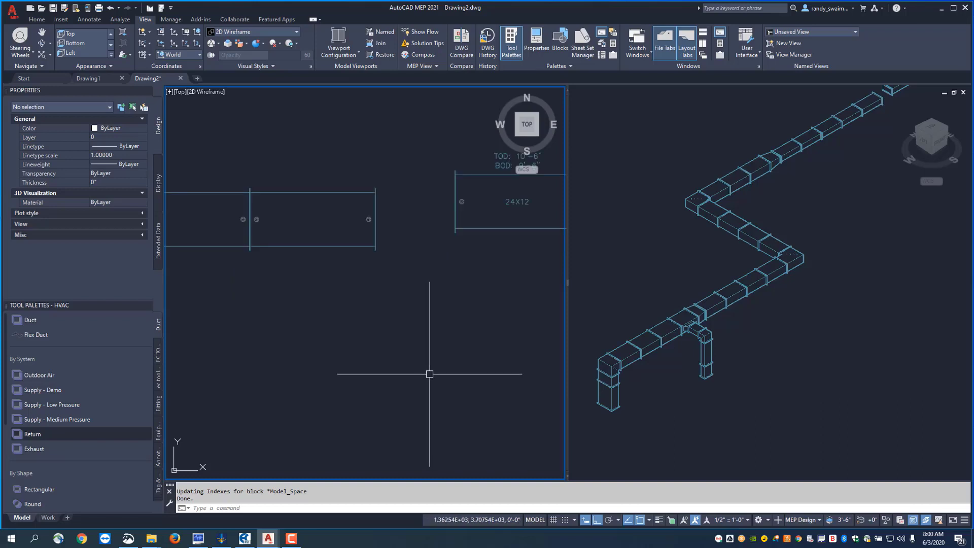
mouse_move(341, 192)
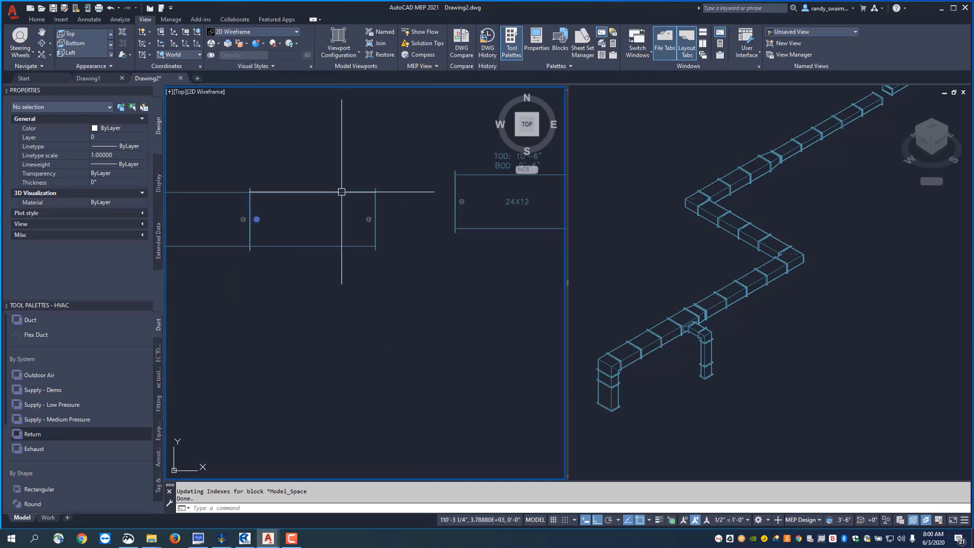
Join the two offset ducts with a Rectangular Transition, Ogee Left Right
left_click(313, 219)
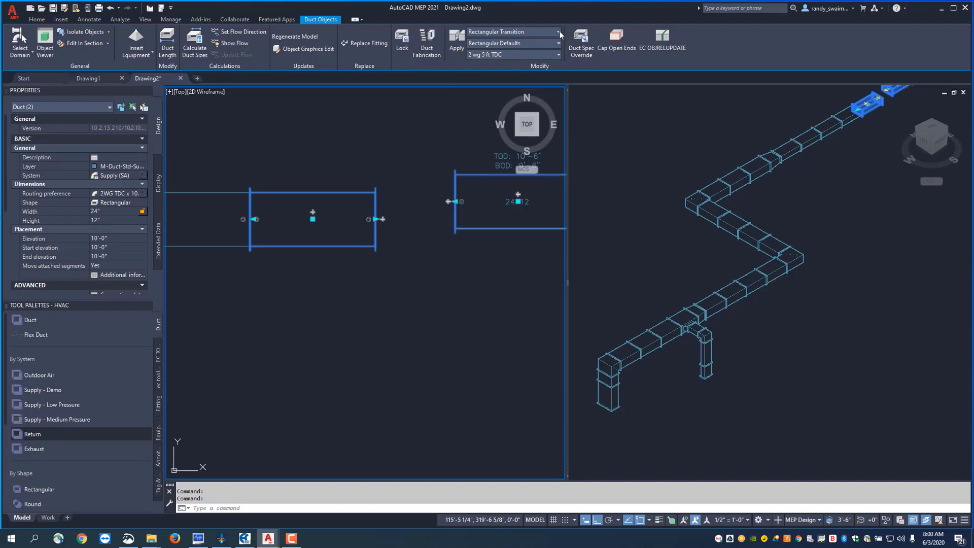
left_click(558, 31)
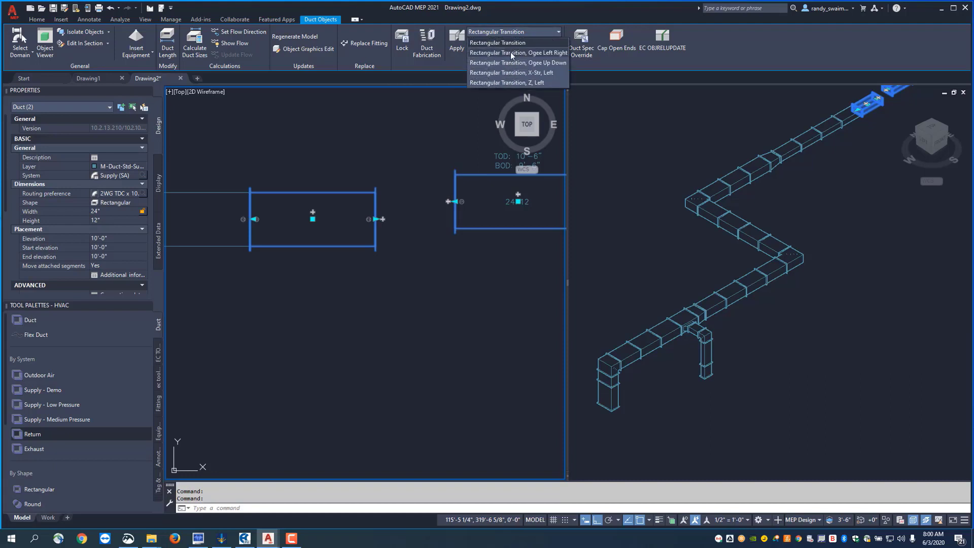
left_click(518, 53)
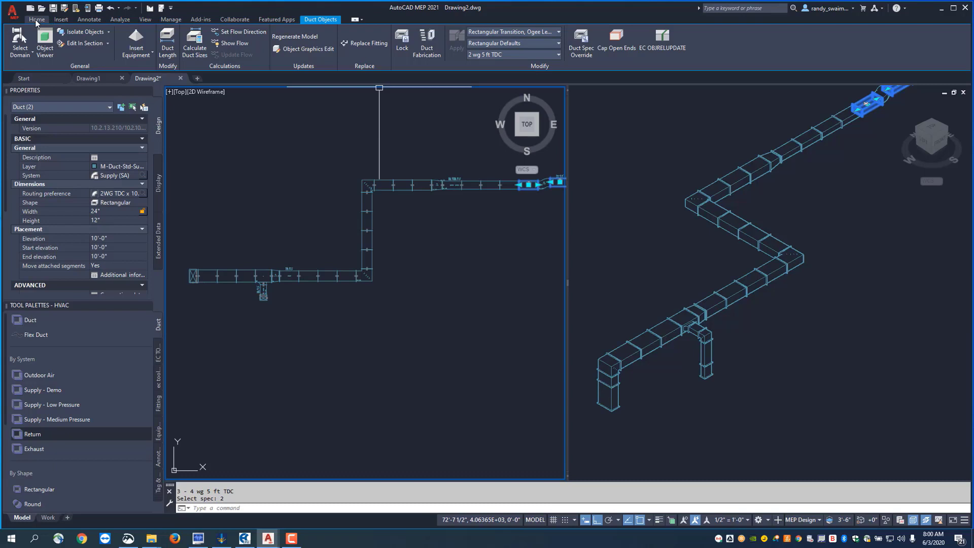
Number the duct pieces with Duct Number Tags using System AHU-1 and 3 digits
left_click(36, 19)
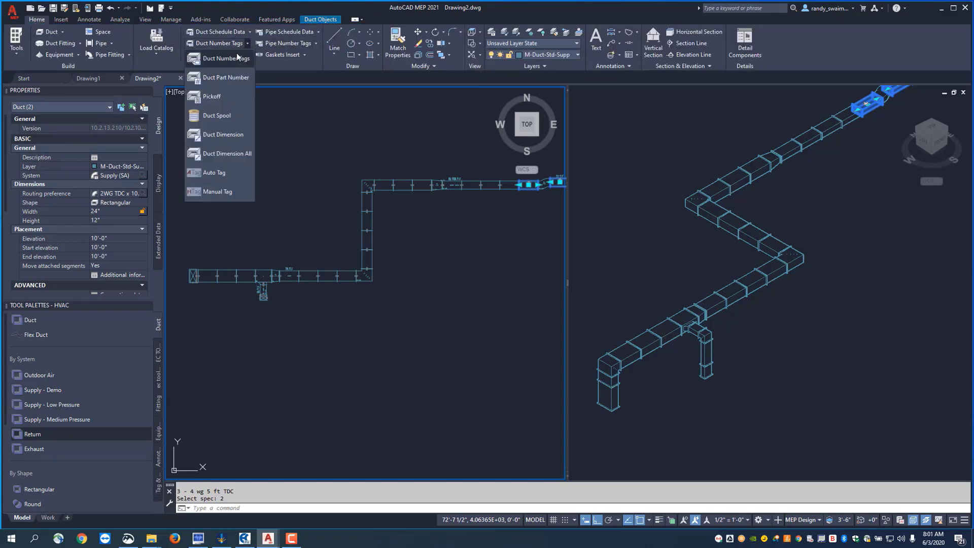
left_click(224, 77)
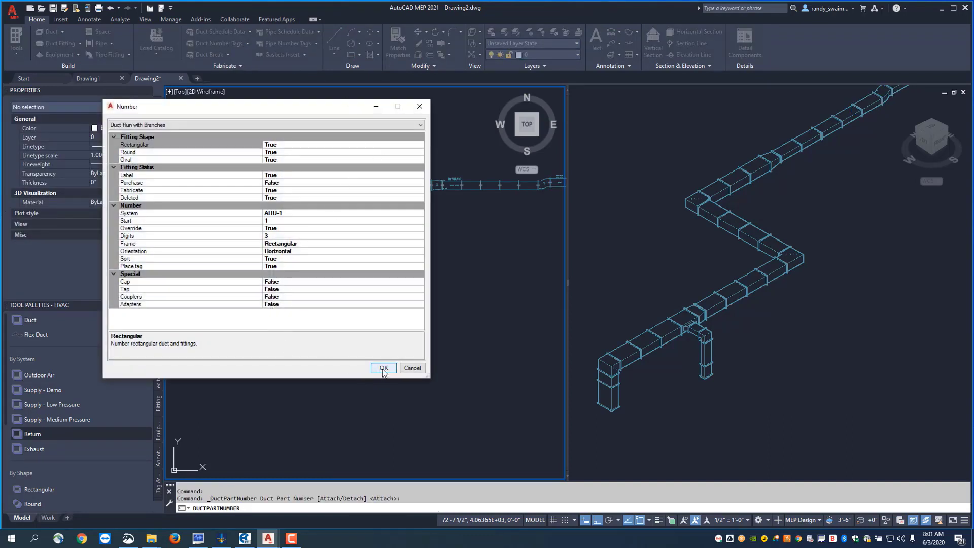
left_click(382, 368)
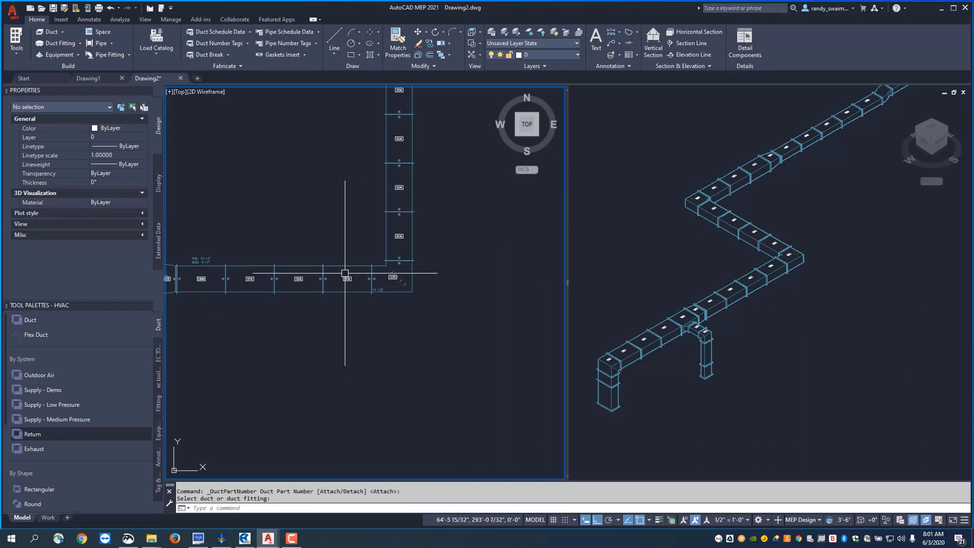
scroll("up", 3)
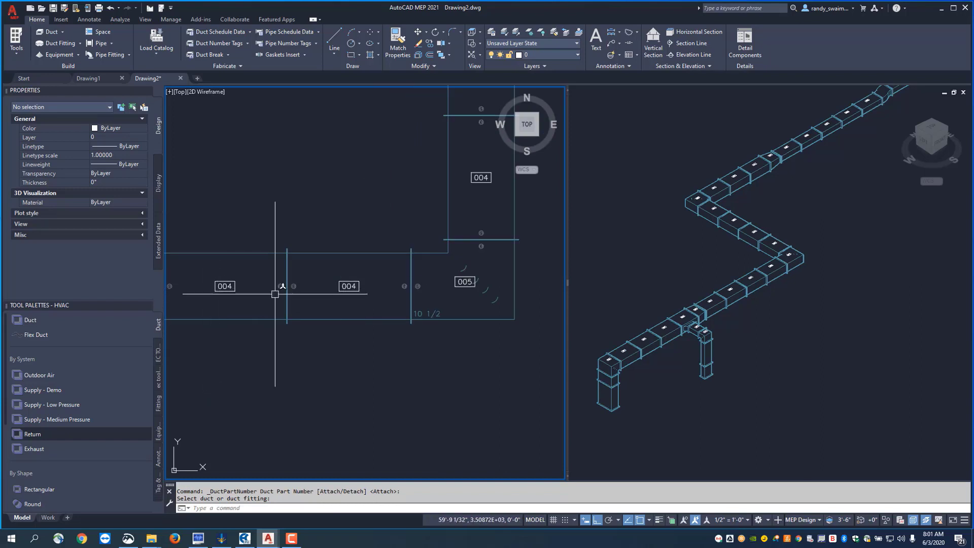
mouse_move(504, 205)
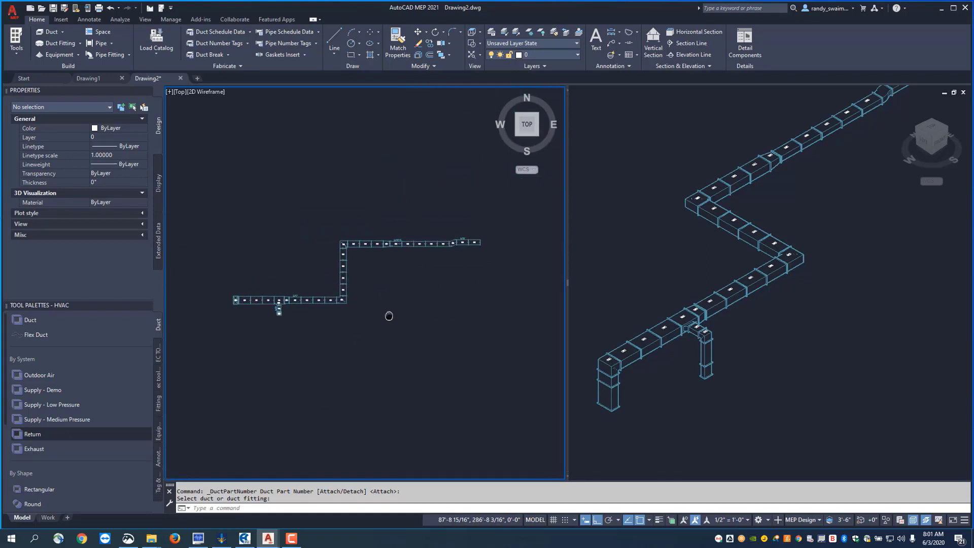
mouse_move(387, 328)
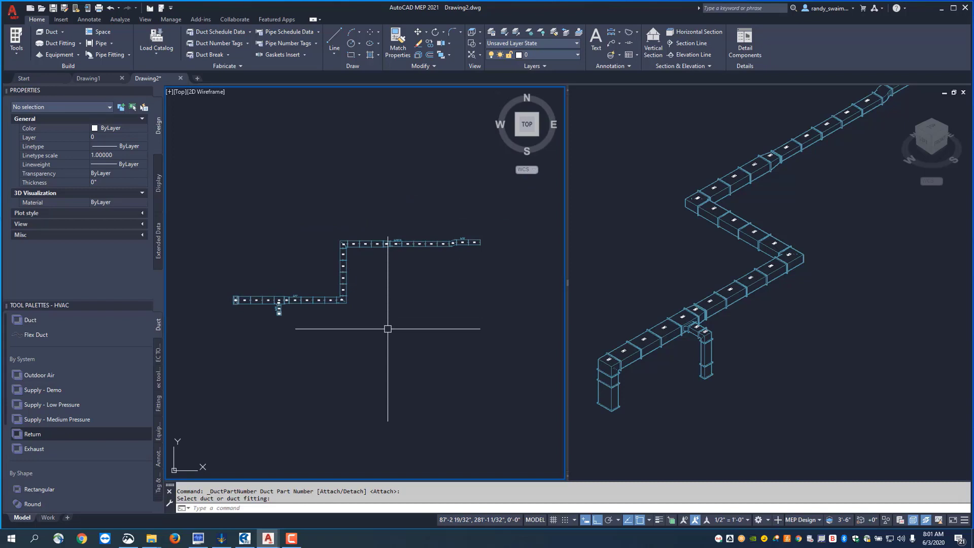
mouse_move(253, 110)
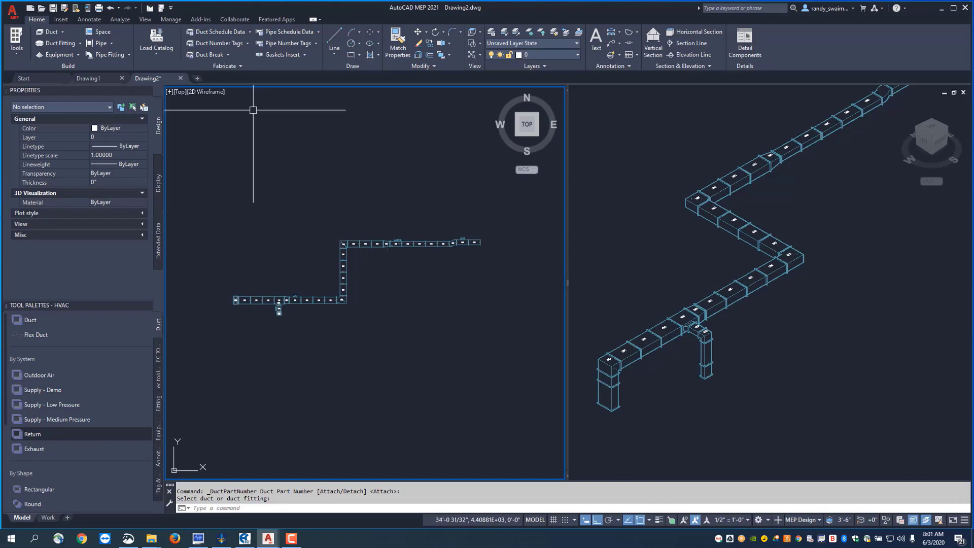
Open the Fabrication Palette and add a new category under Drawing2
left_click(156, 47)
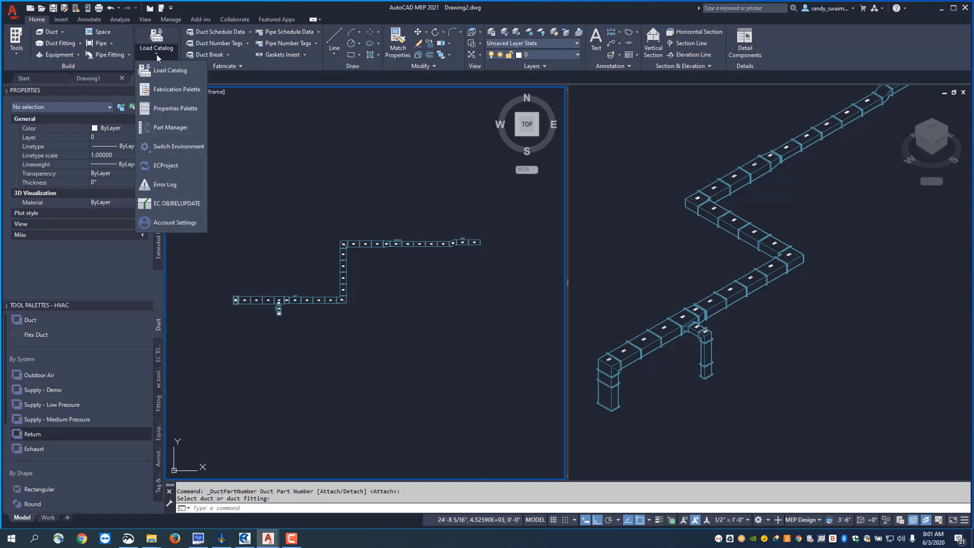
mouse_move(176, 89)
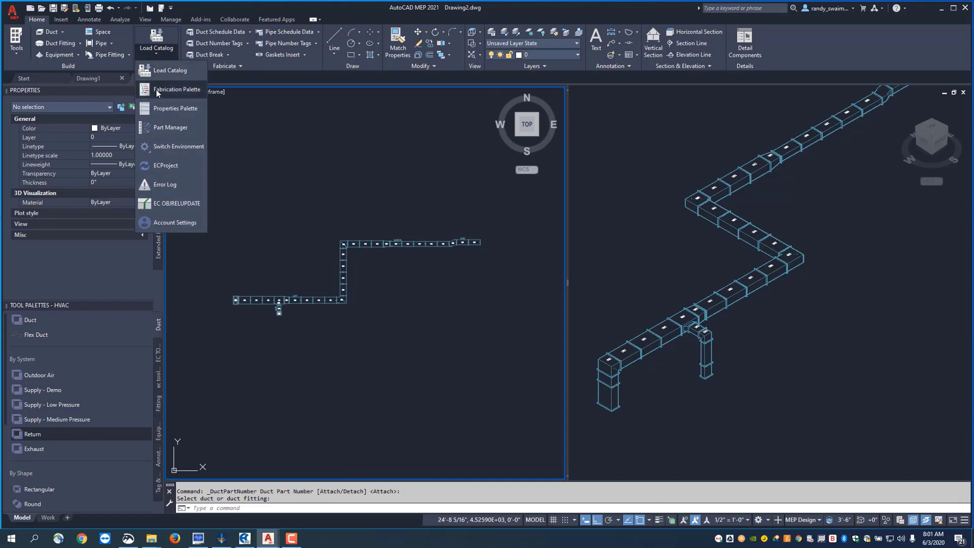
left_click(176, 89)
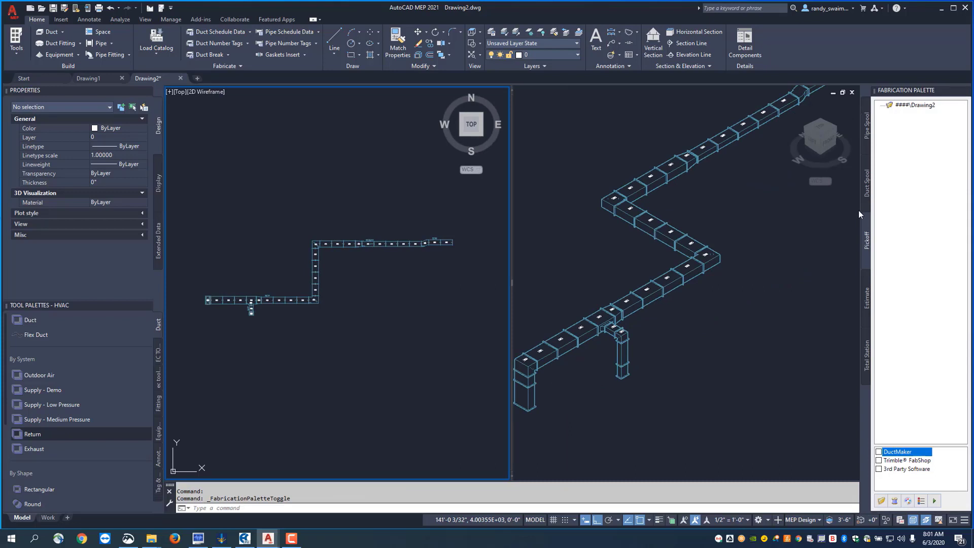
mouse_move(869, 245)
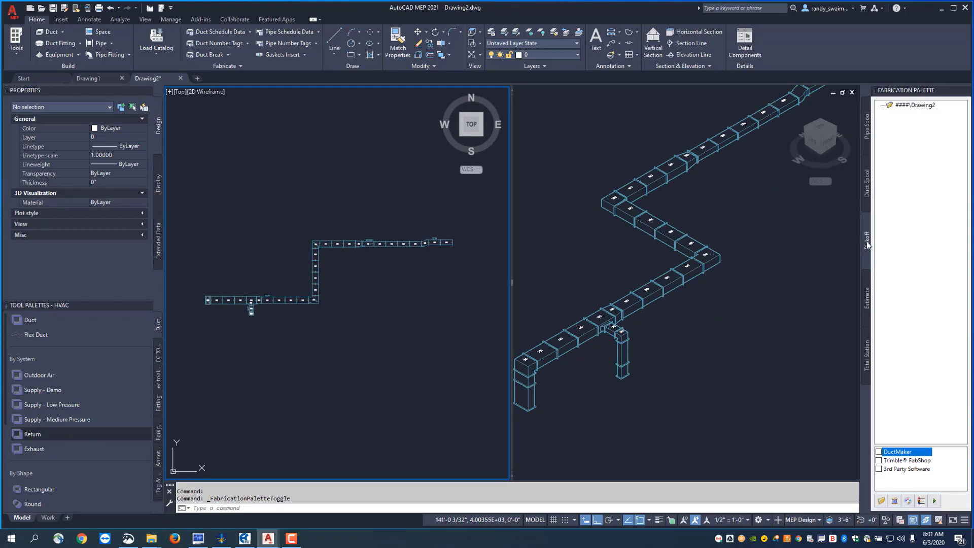
mouse_move(920, 115)
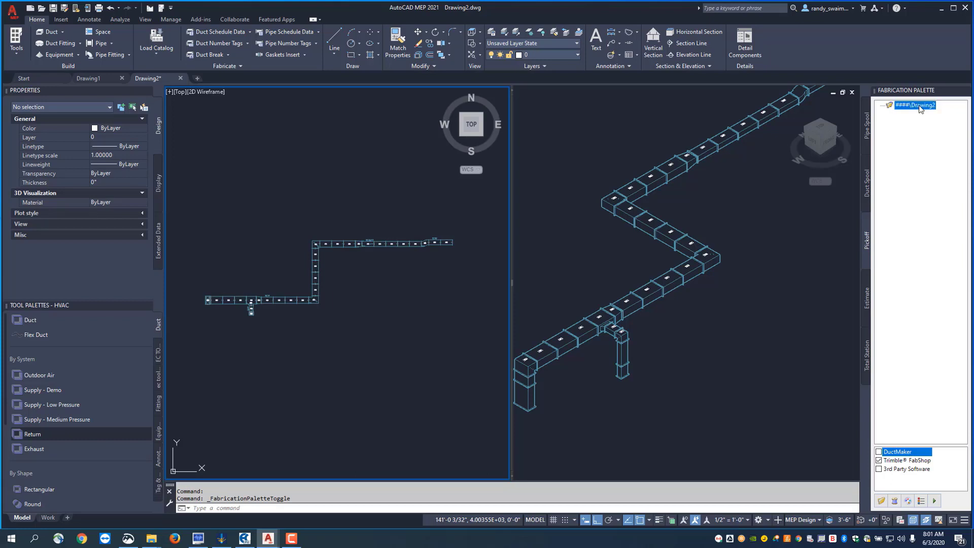
right_click(919, 106)
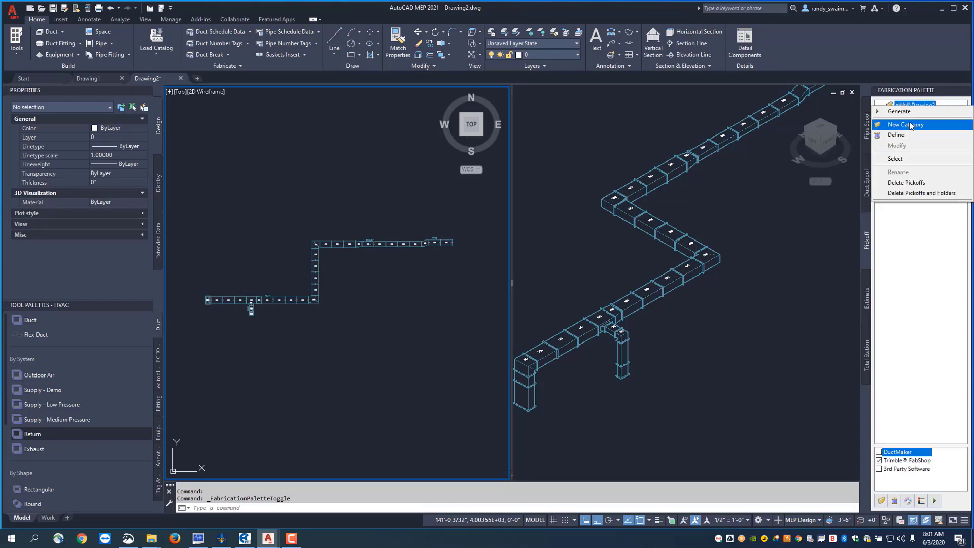
left_click(899, 124)
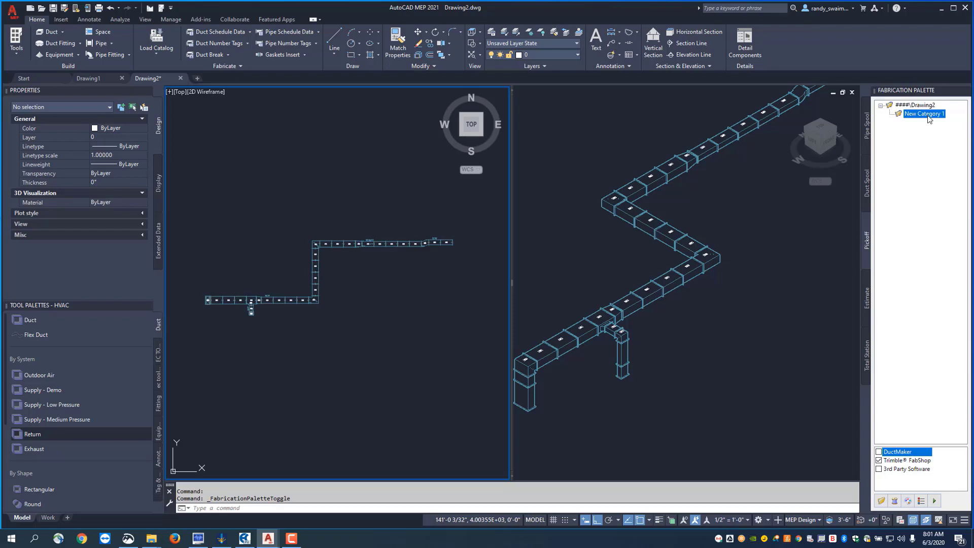
Rename the new pickoff category to AHU-1 Supply
right_click(924, 114)
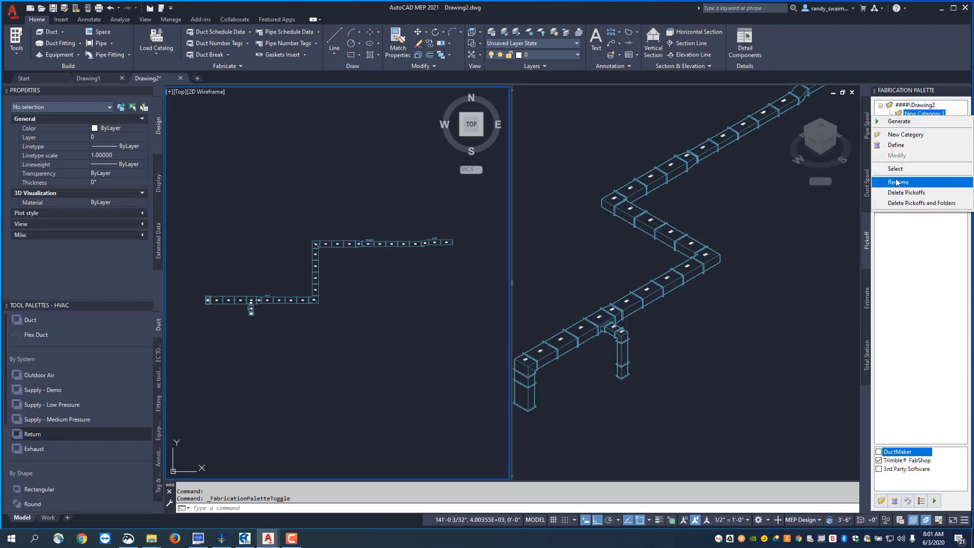
left_click(899, 182)
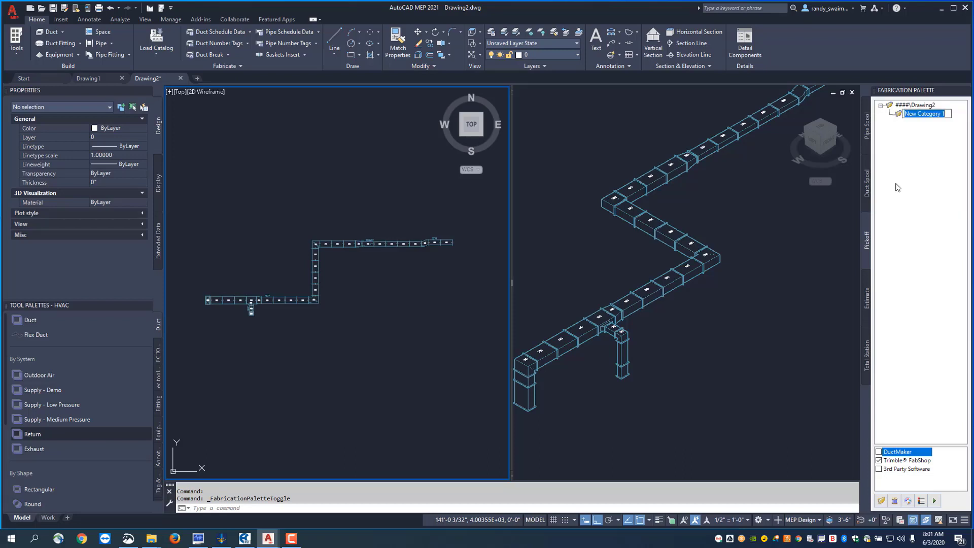
type("AHU-1 S")
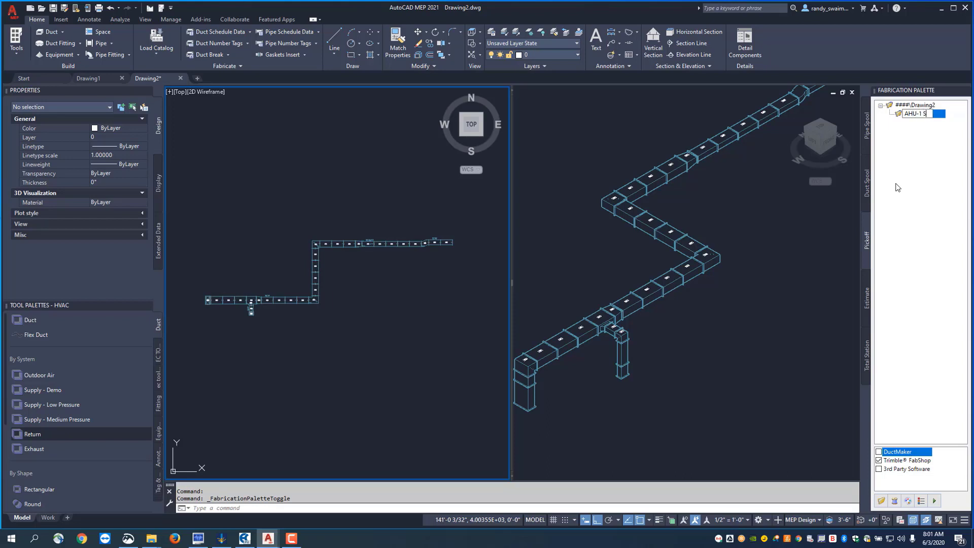
type("upply")
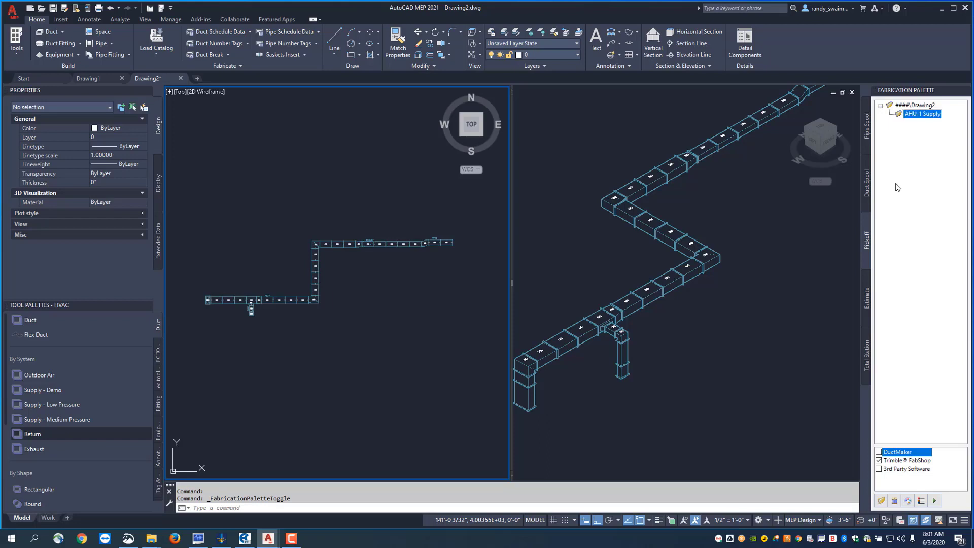
mouse_move(964, 304)
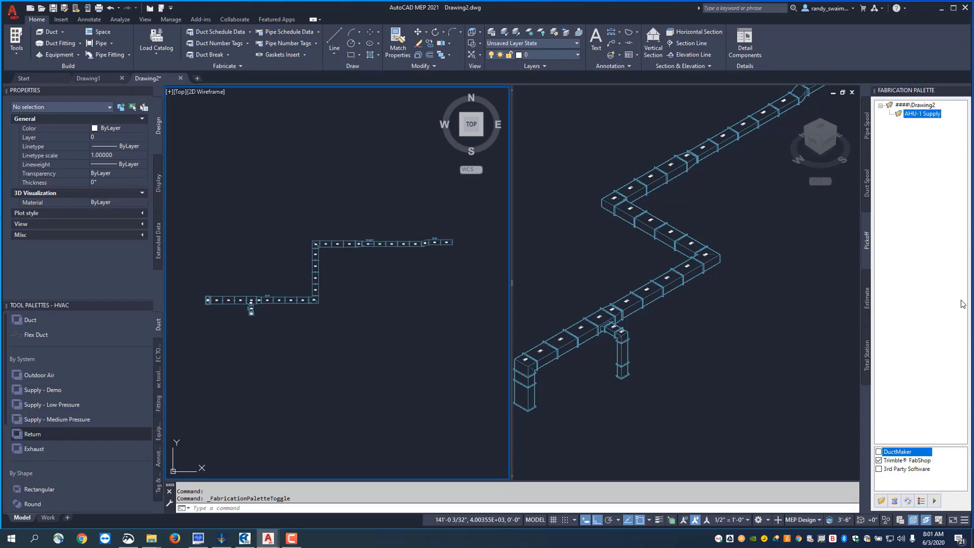
right_click(916, 105)
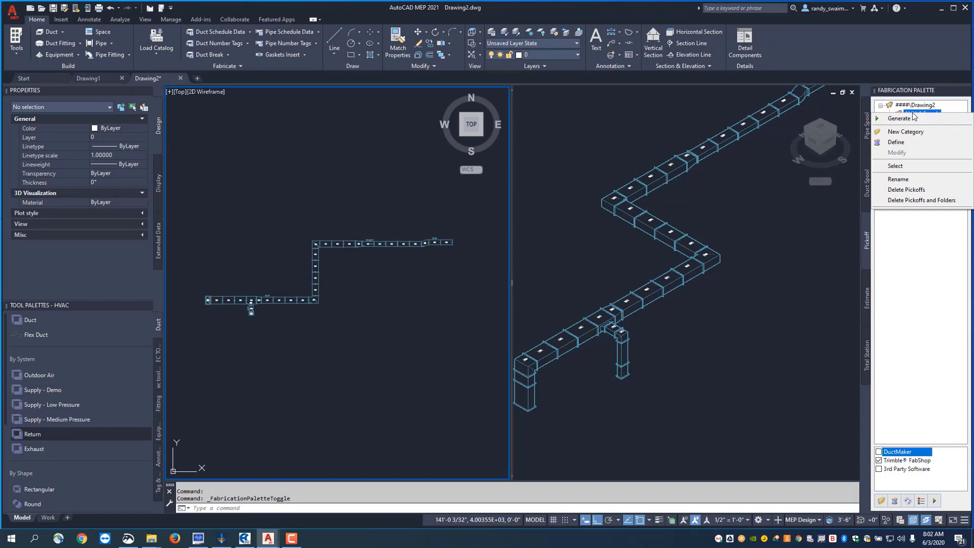
mouse_move(897, 142)
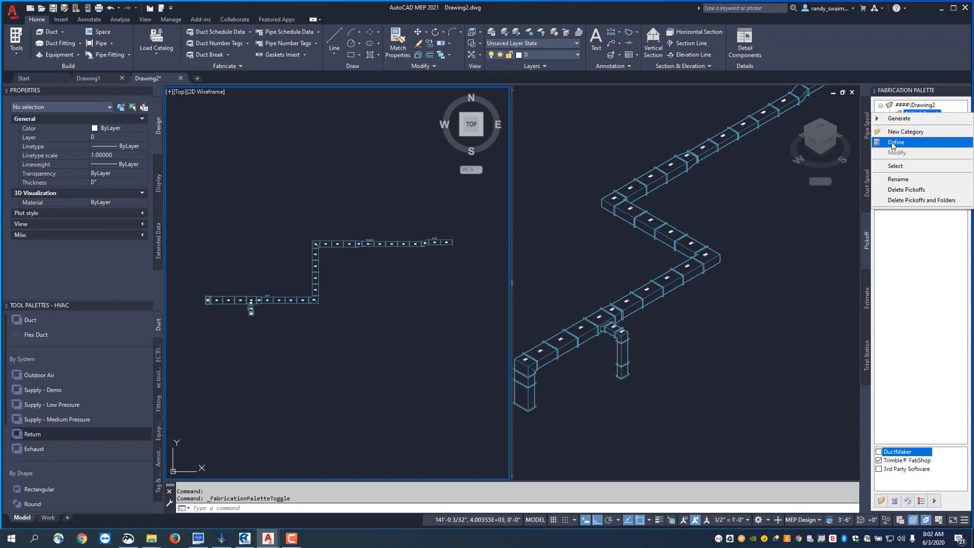
mouse_move(897, 504)
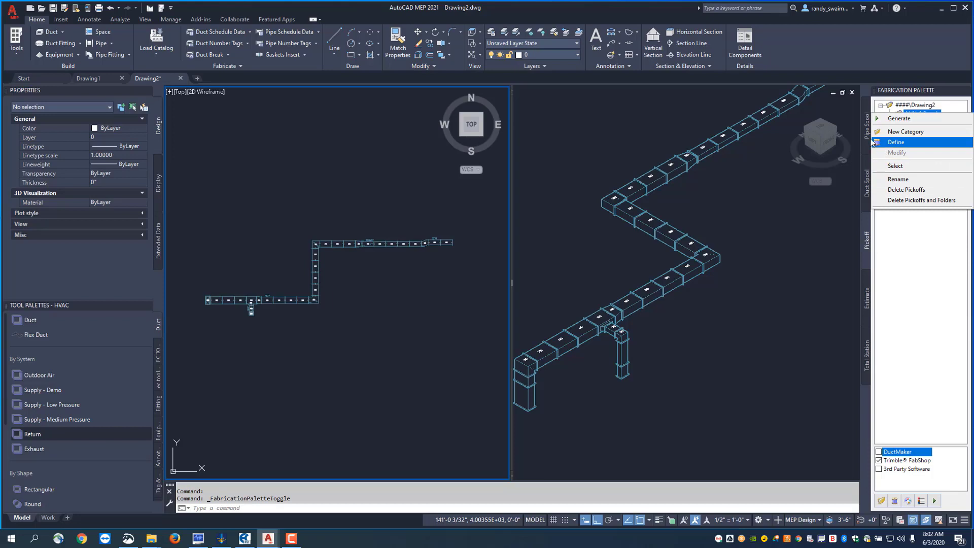
Define a Duct Run with Branches pickoff with Number Status Both and Purchase False
left_click(897, 142)
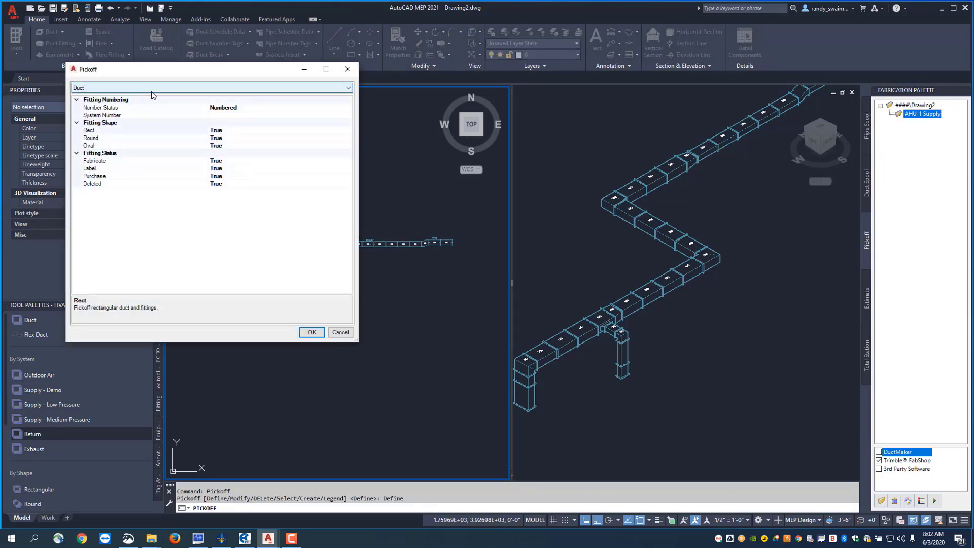
mouse_move(324, 112)
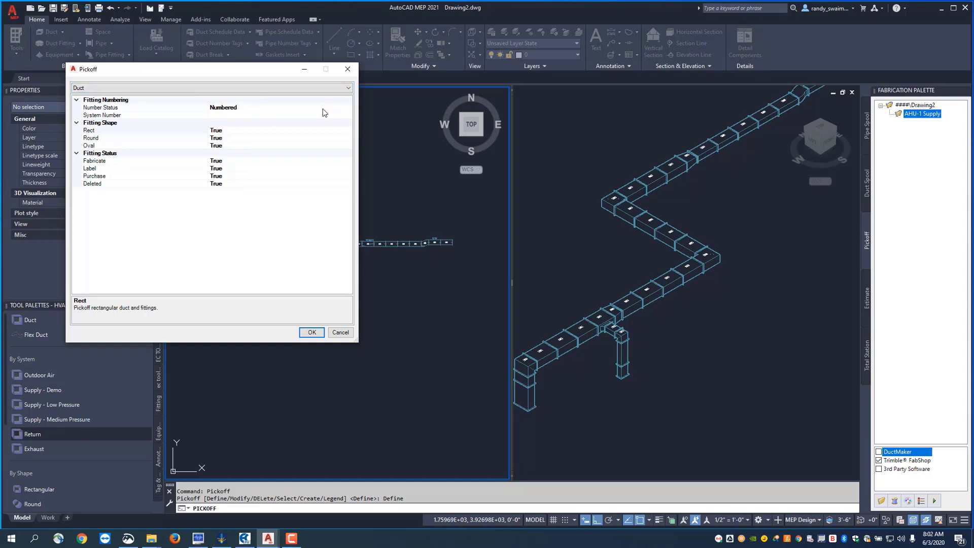
left_click(100, 107)
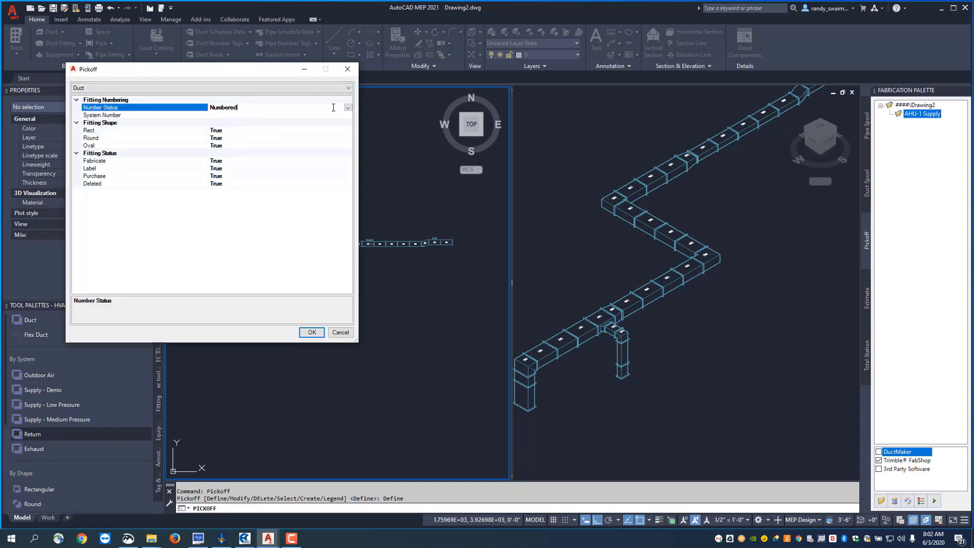
left_click(347, 108)
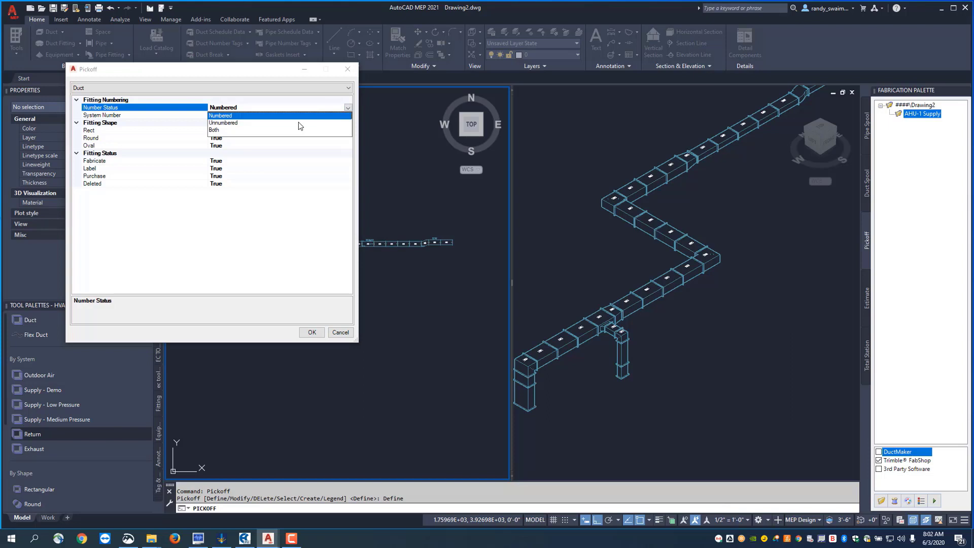
left_click(214, 129)
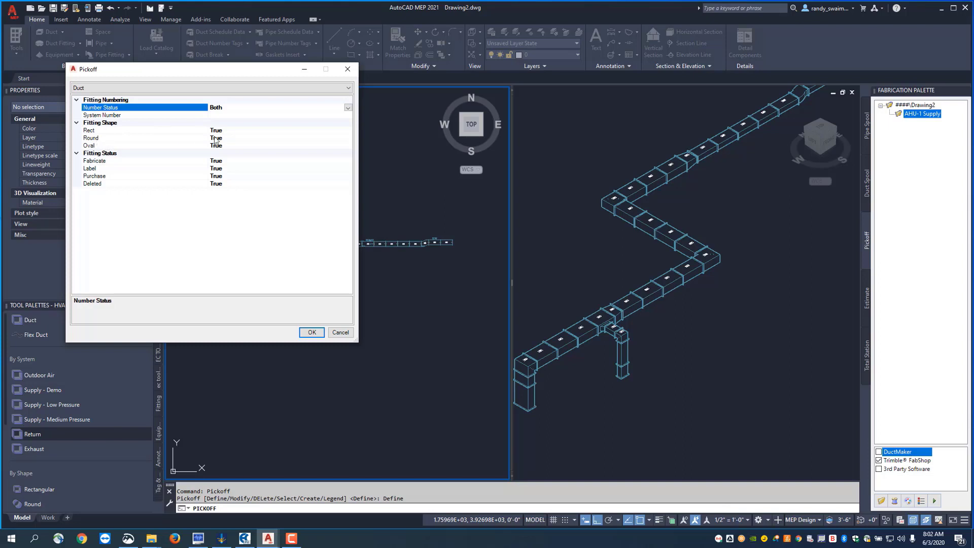
mouse_move(102, 129)
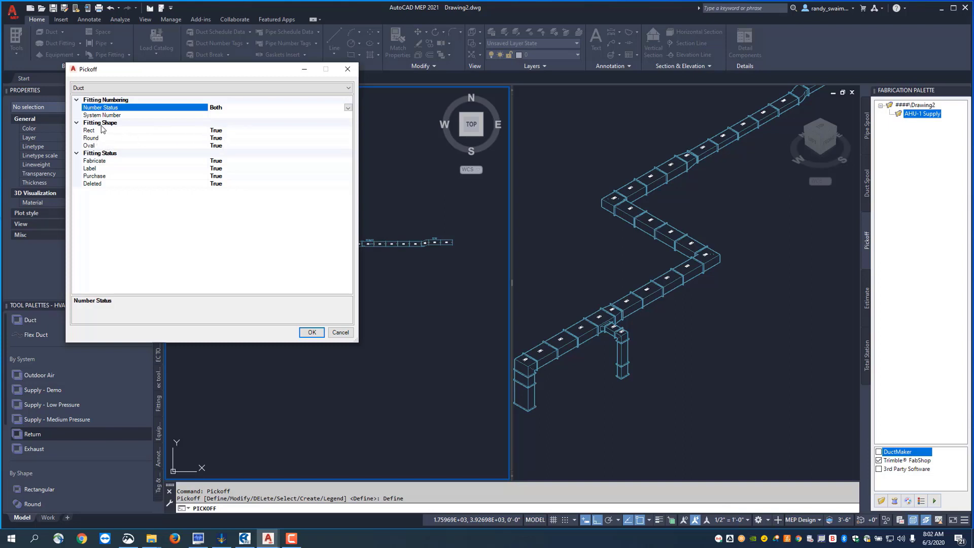
mouse_move(242, 180)
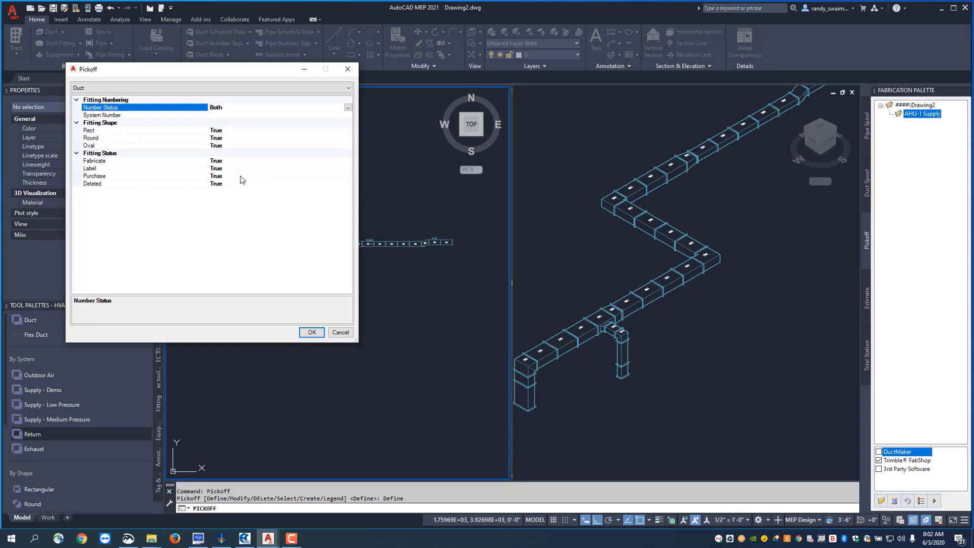
left_click(347, 176)
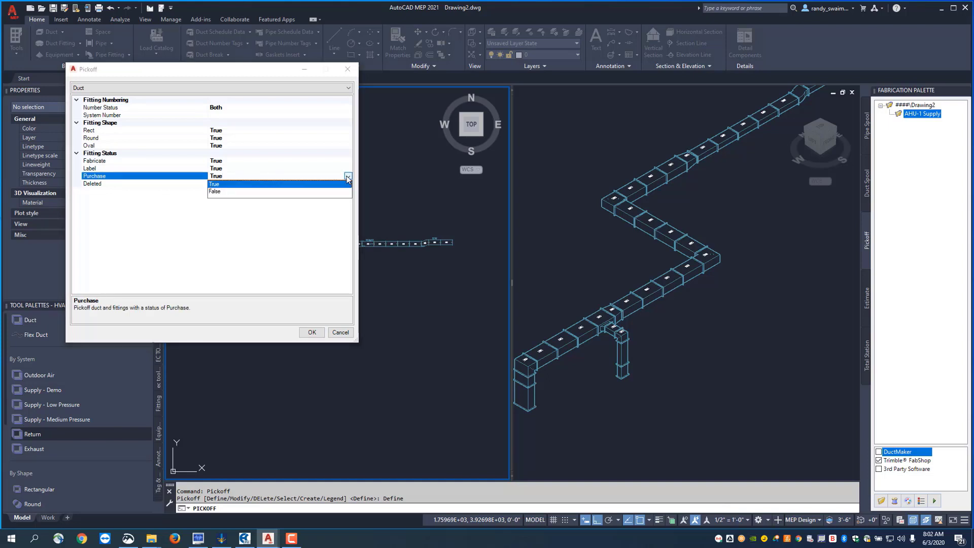
left_click(214, 191)
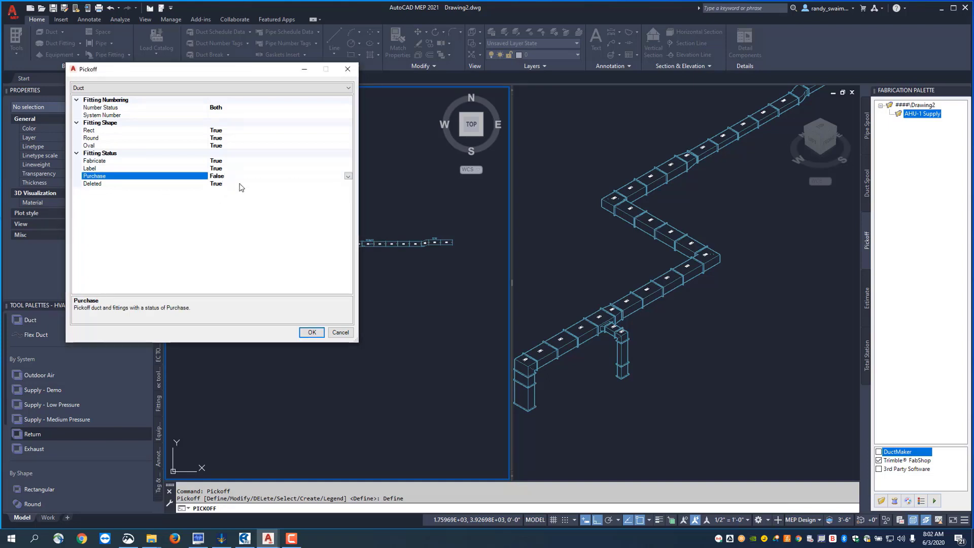
left_click(349, 88)
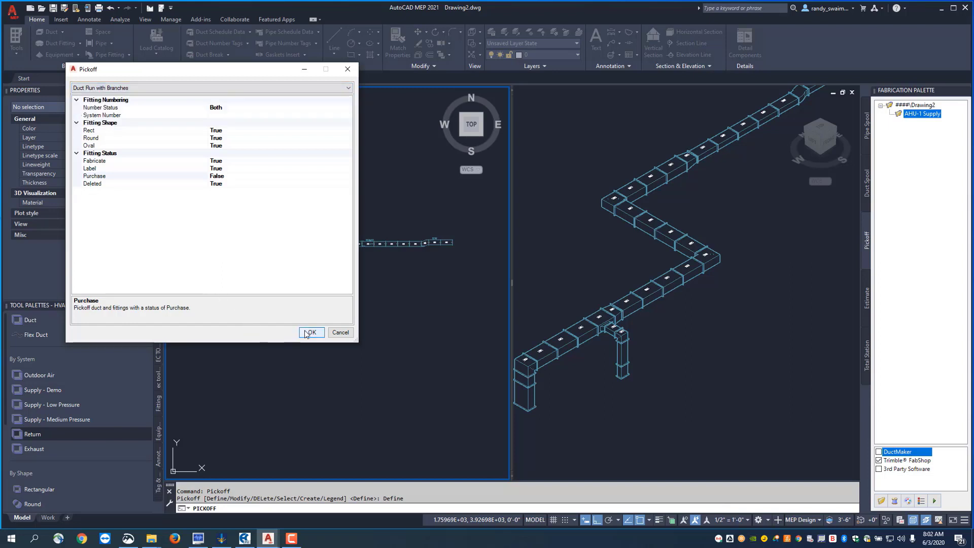
left_click(311, 332)
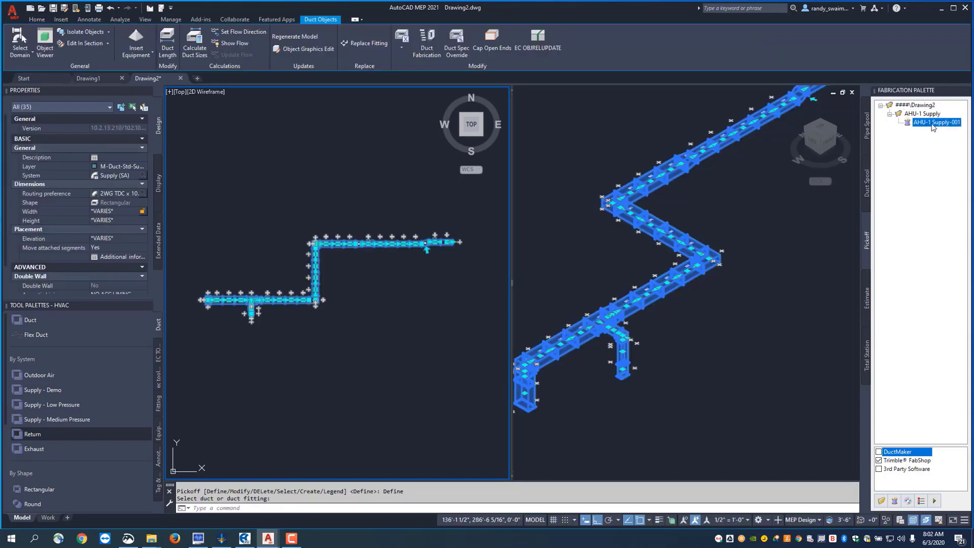
mouse_move(942, 130)
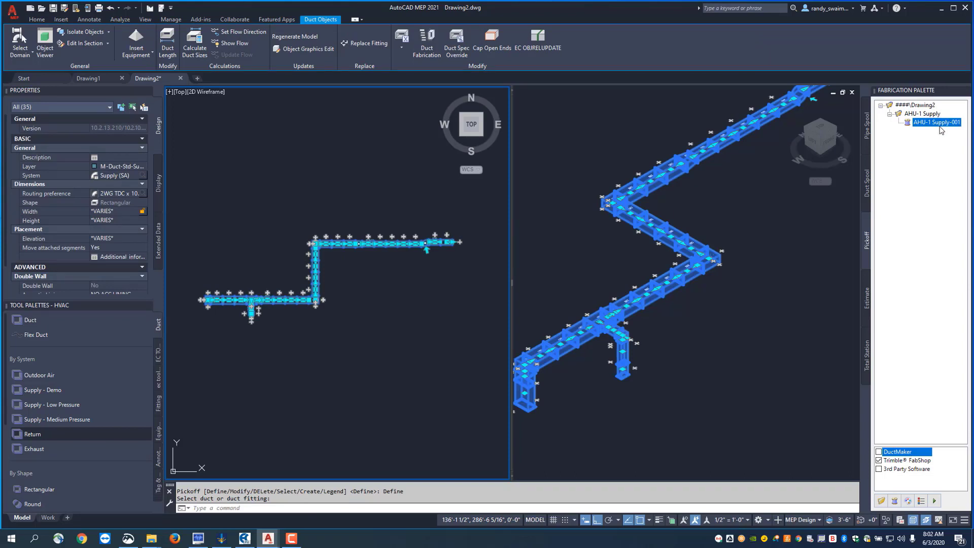
mouse_move(933, 128)
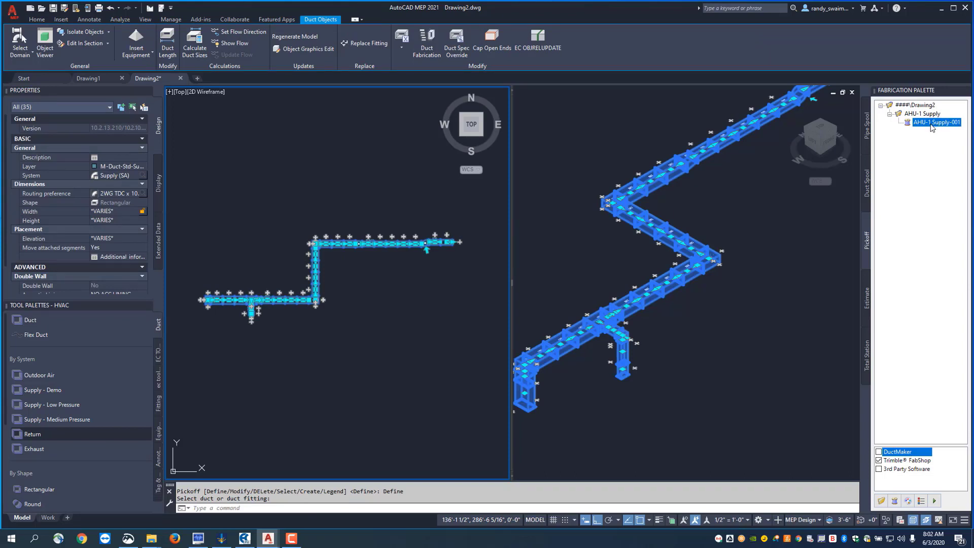
Generate the FabShop import file for pickoff AHU-1 Supply-001
right_click(937, 121)
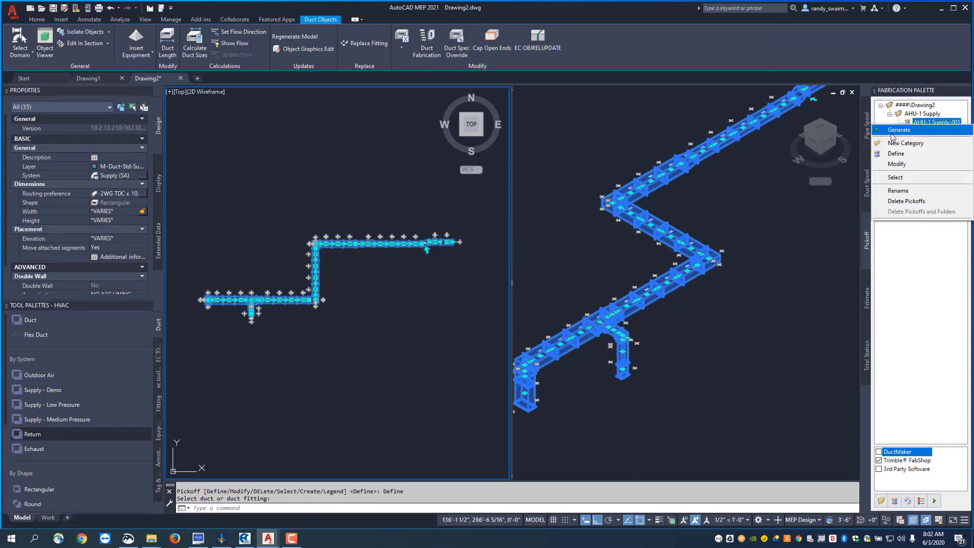
left_click(899, 129)
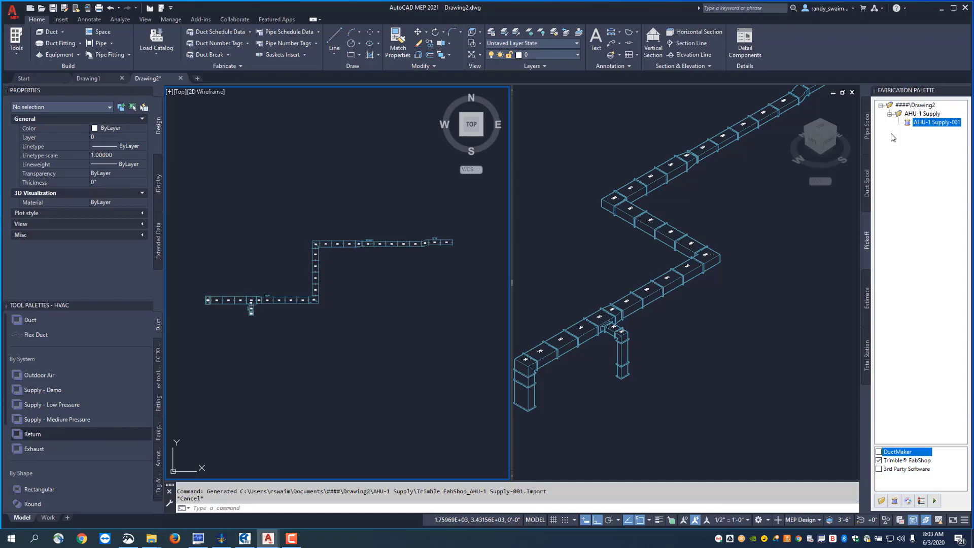
mouse_move(891, 138)
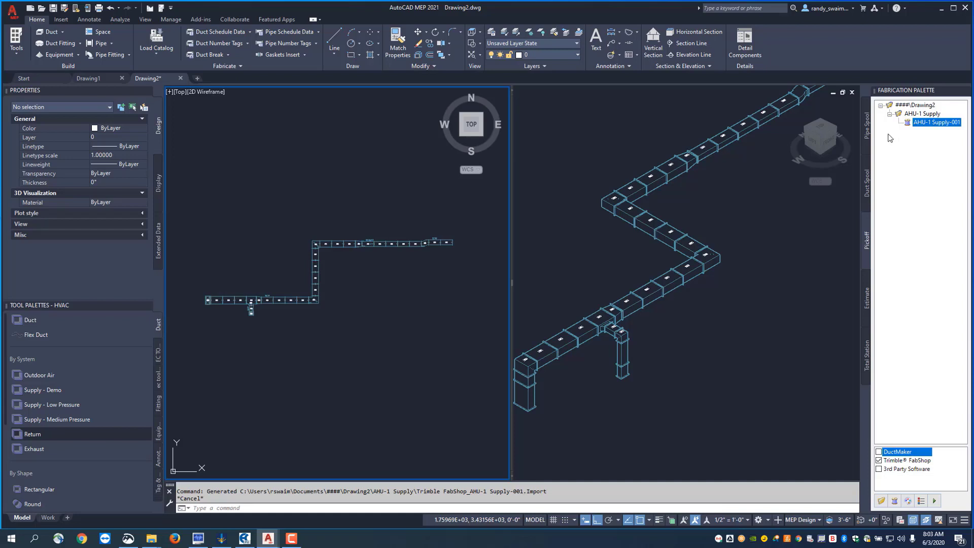
mouse_move(313, 312)
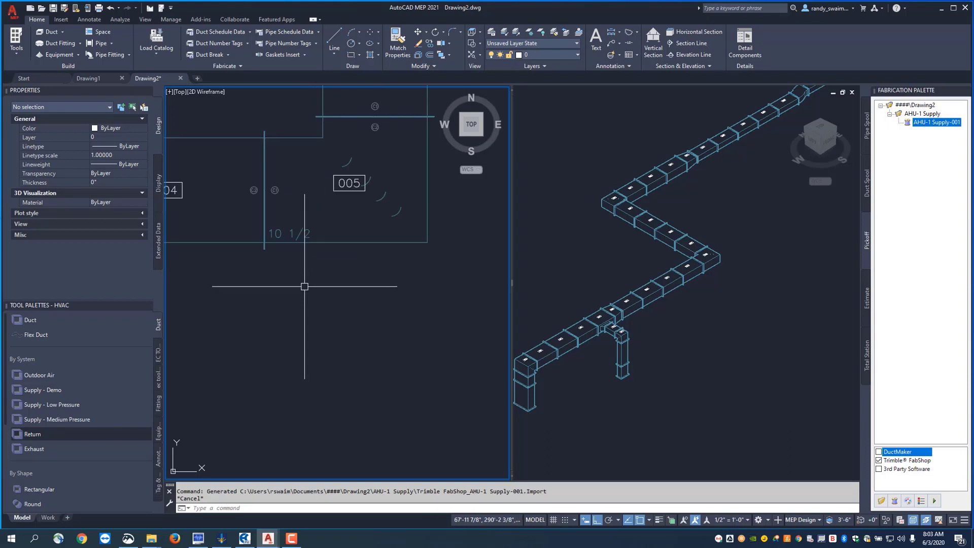
mouse_move(336, 218)
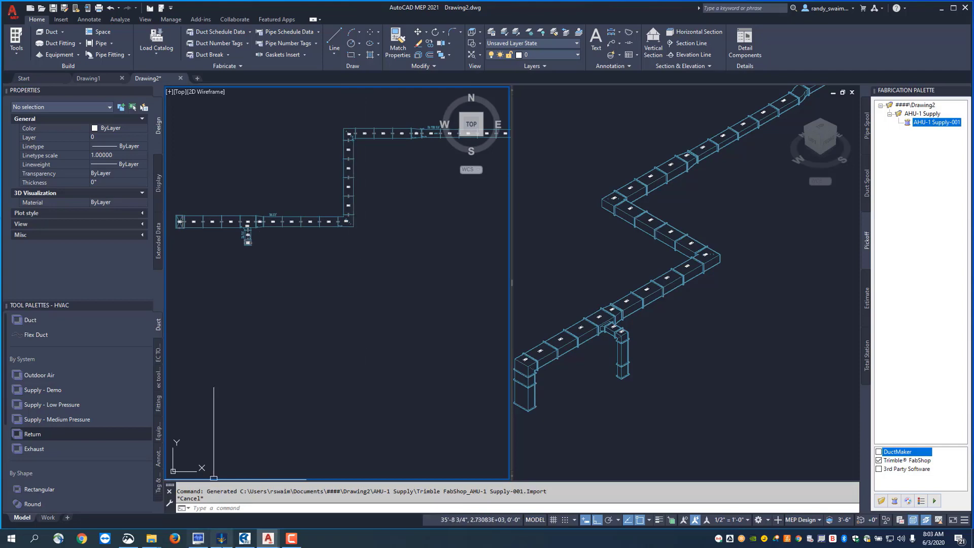
Switch over to Trimble FabShop from the taskbar
left_click(221, 538)
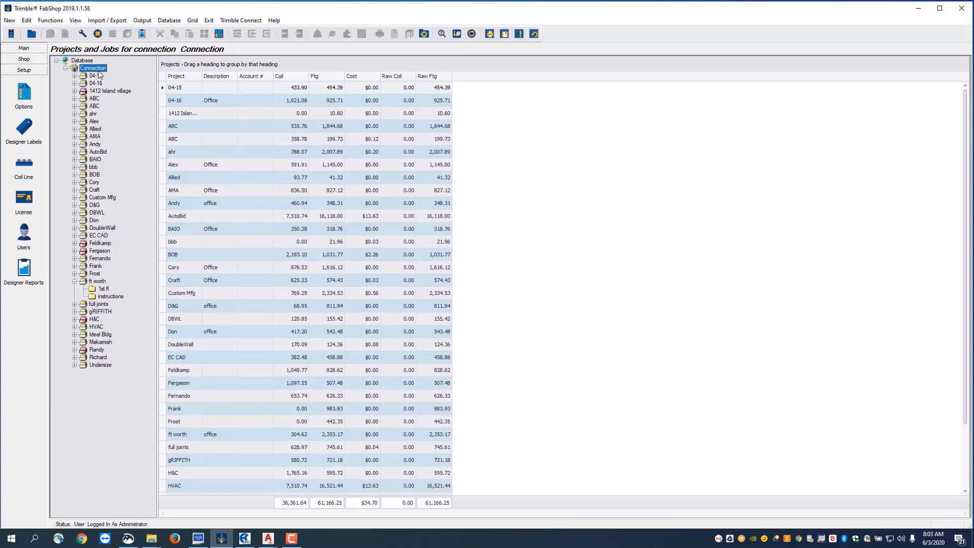
Create a project named PICKOFF in the Connection database
right_click(93, 67)
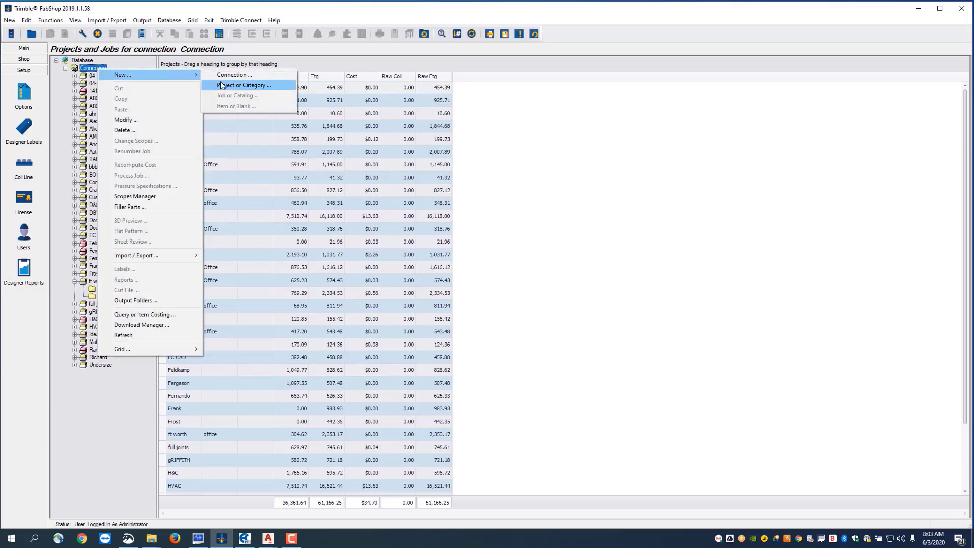
left_click(244, 85)
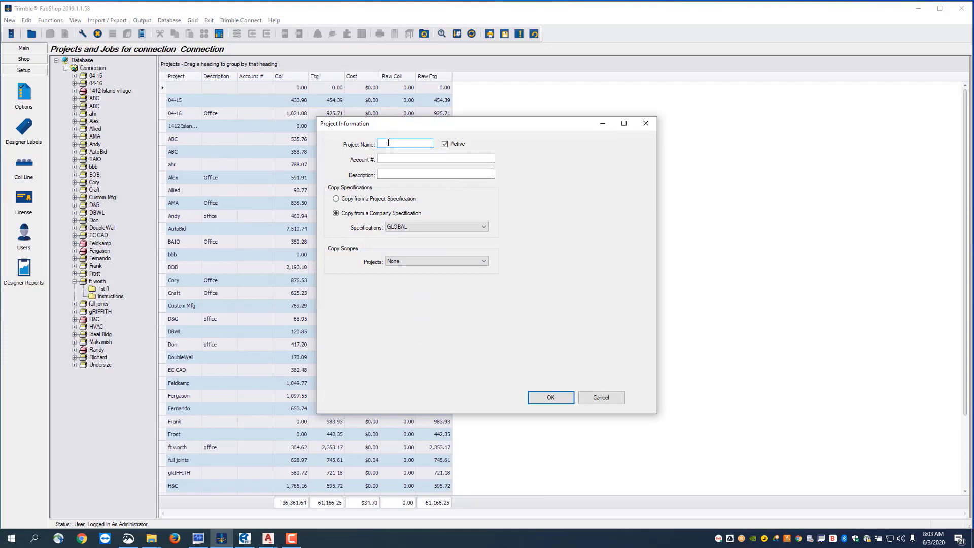
type("PICKOFF")
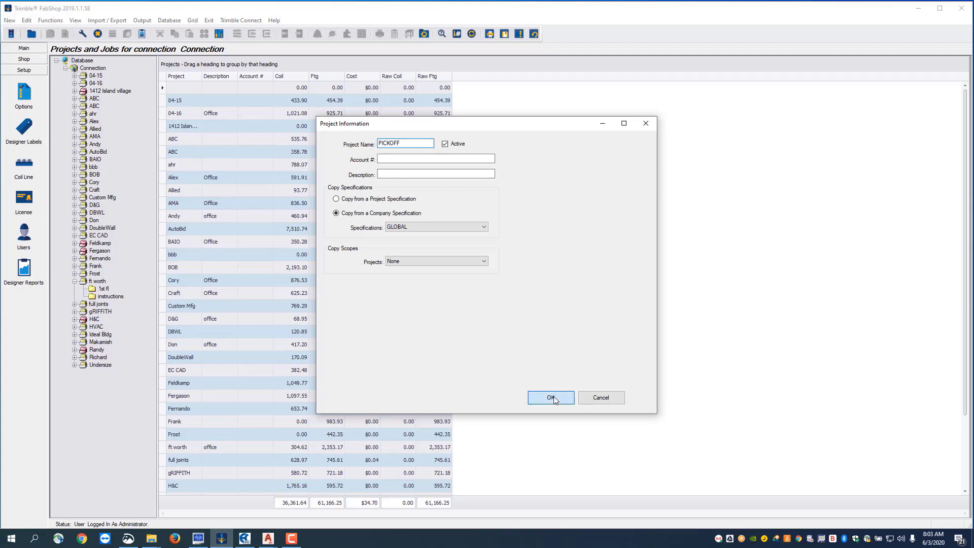
left_click(549, 397)
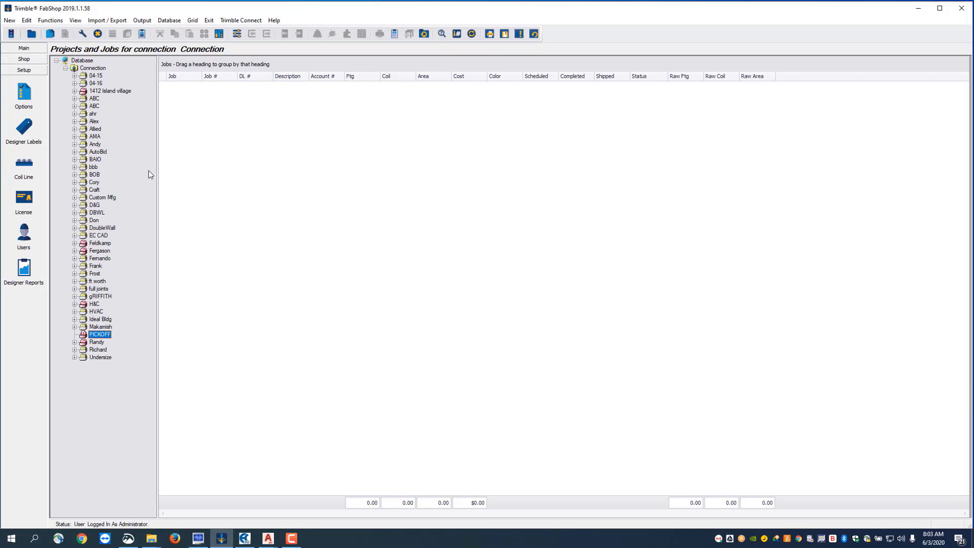
Add a new job named 1ST FL under the PICKOFF project
right_click(100, 334)
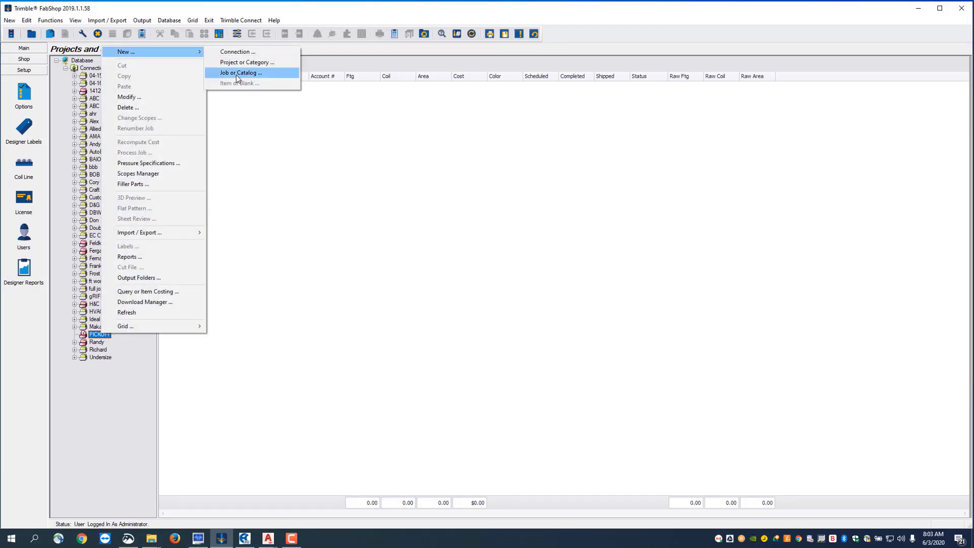
left_click(240, 72)
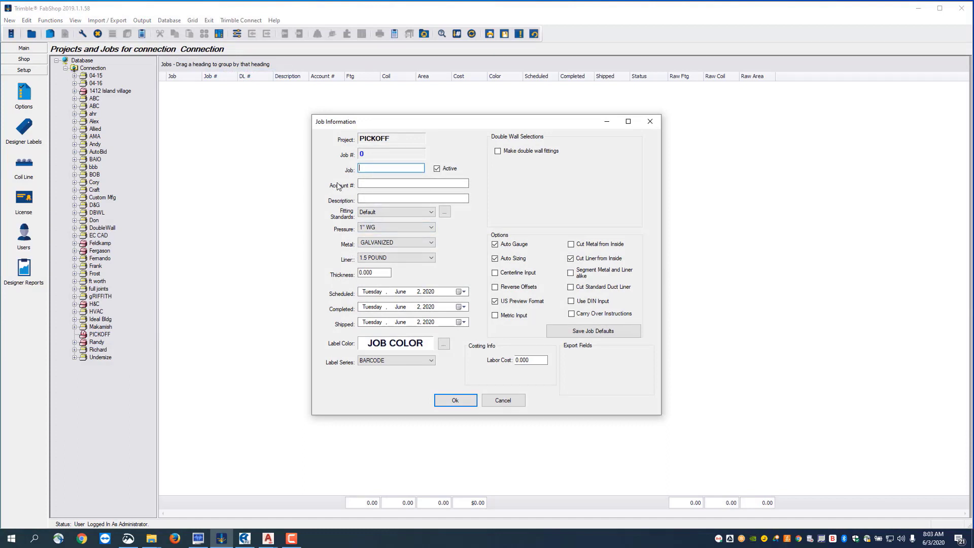
type("1ST")
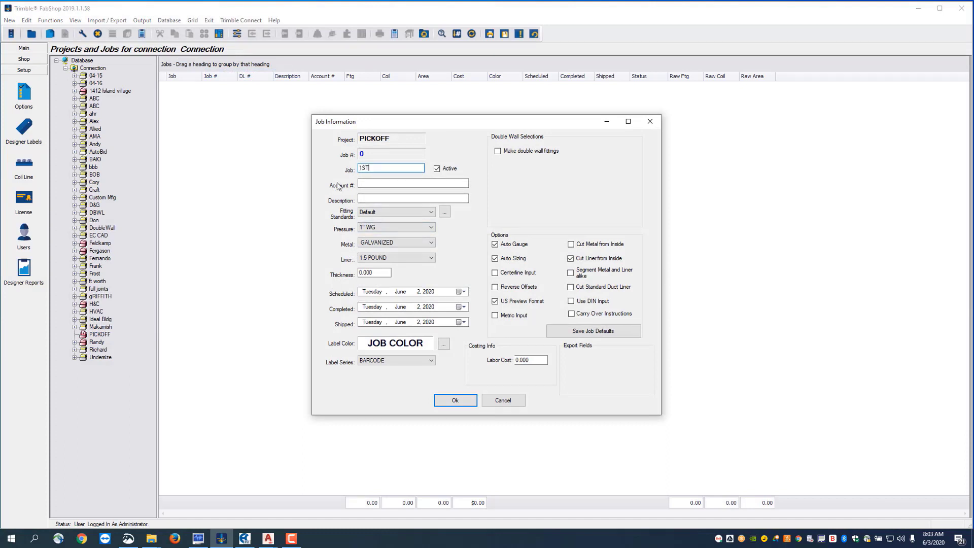
type("FL")
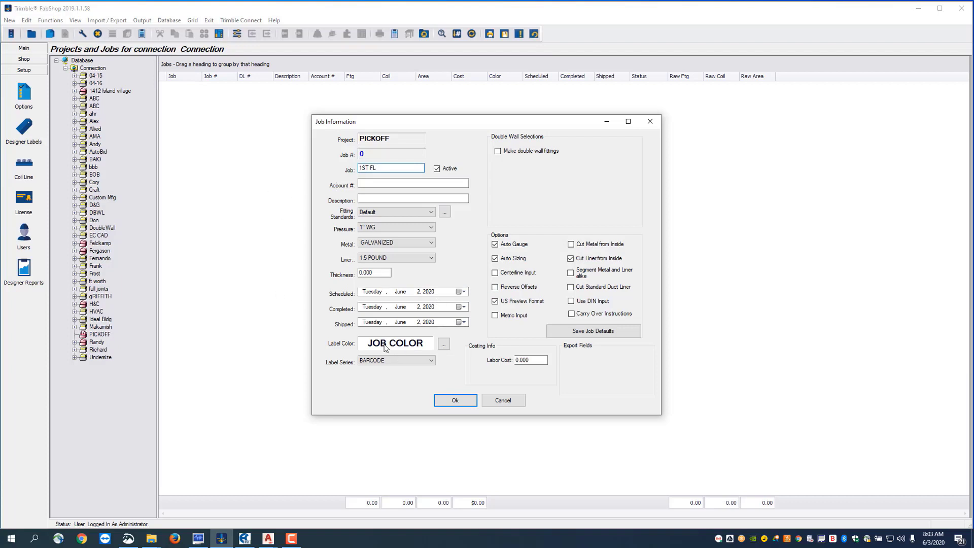
mouse_move(539, 154)
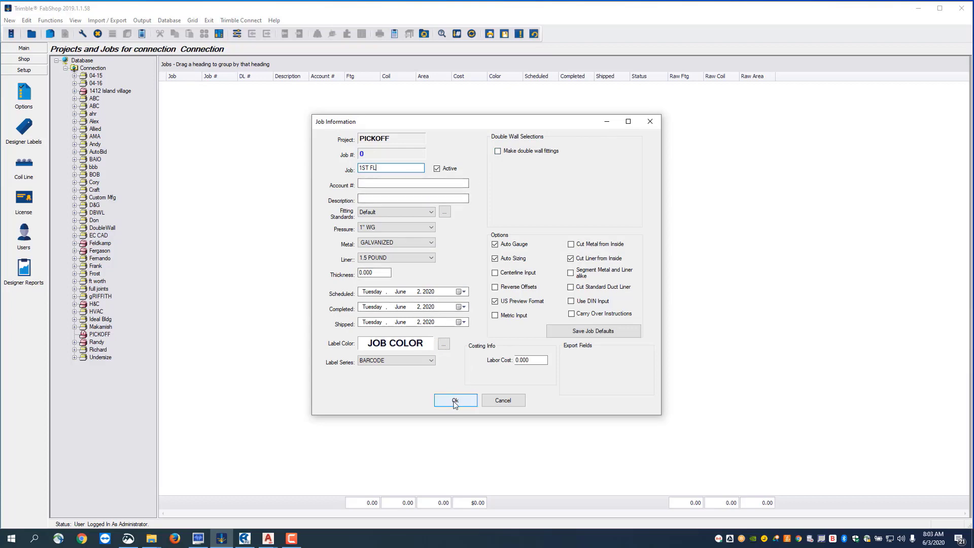
left_click(454, 401)
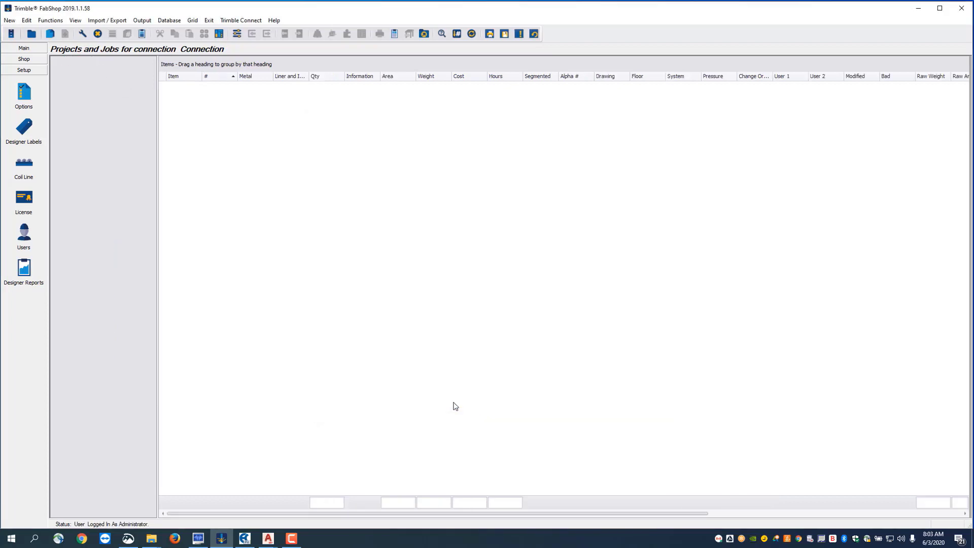
left_click(175, 34)
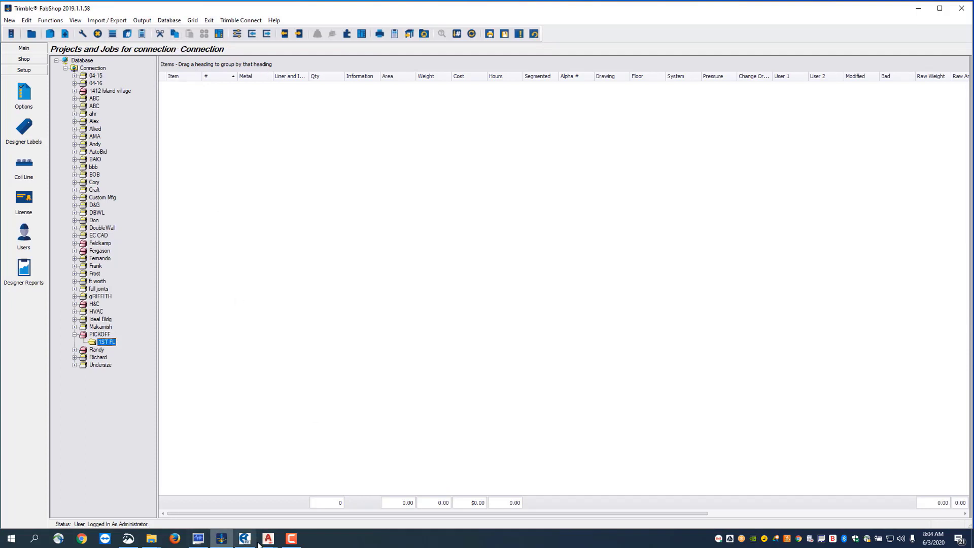
mouse_move(268, 538)
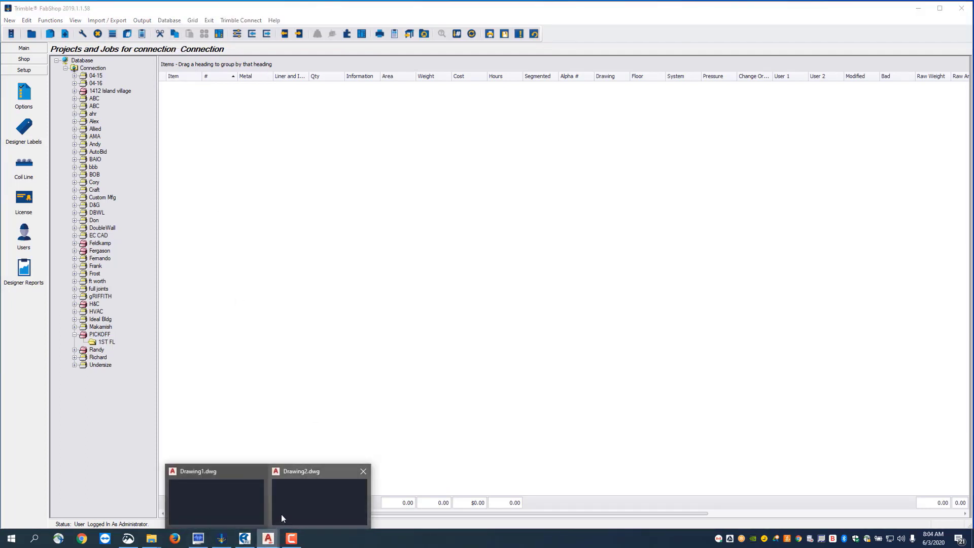
left_click(316, 491)
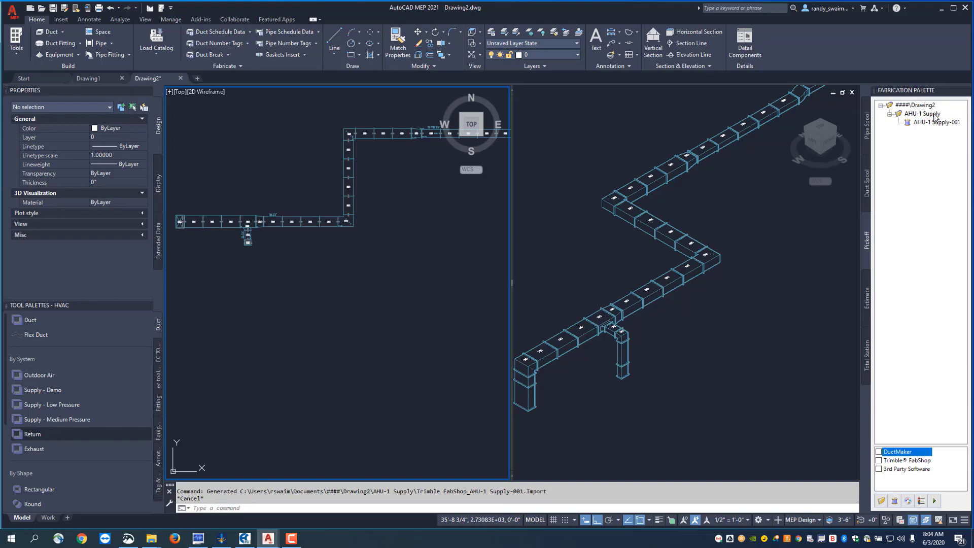
mouse_move(298, 536)
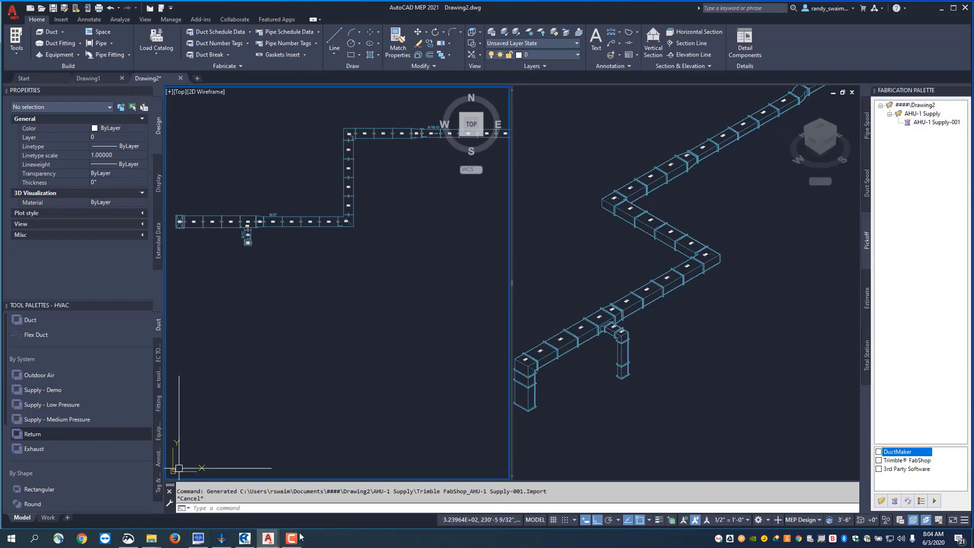
left_click(222, 538)
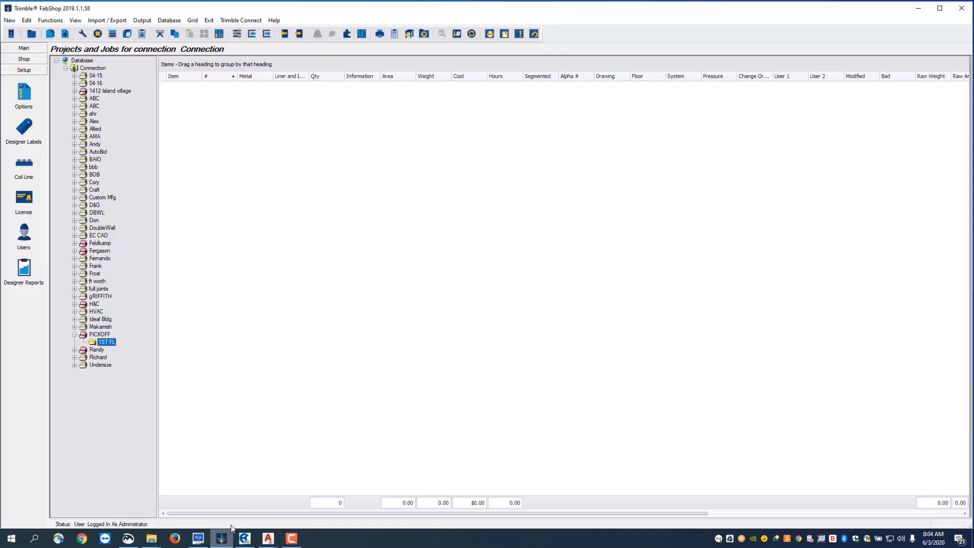
Import the AHU-1 Supply .Import file from the Drawing2\AHU-1 supply folder
left_click(107, 19)
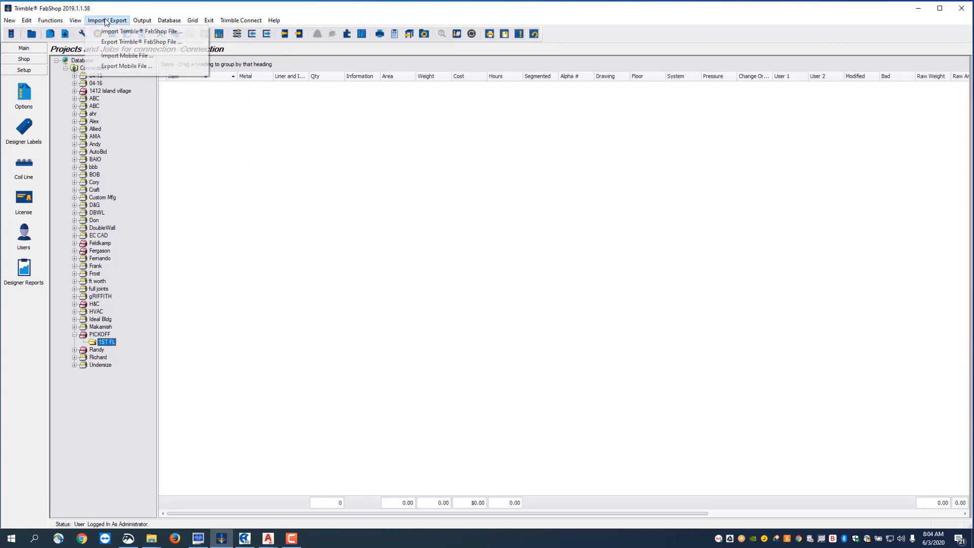
left_click(127, 56)
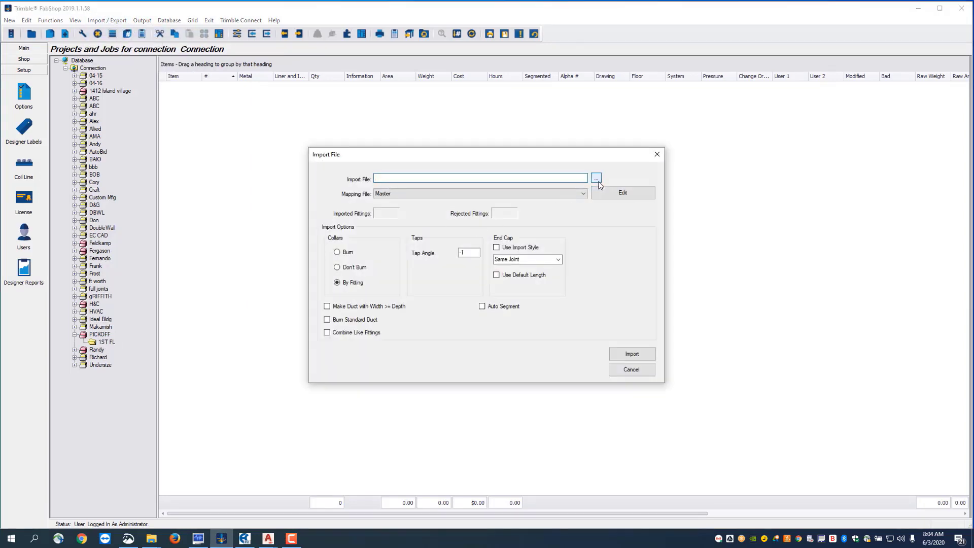
left_click(595, 180)
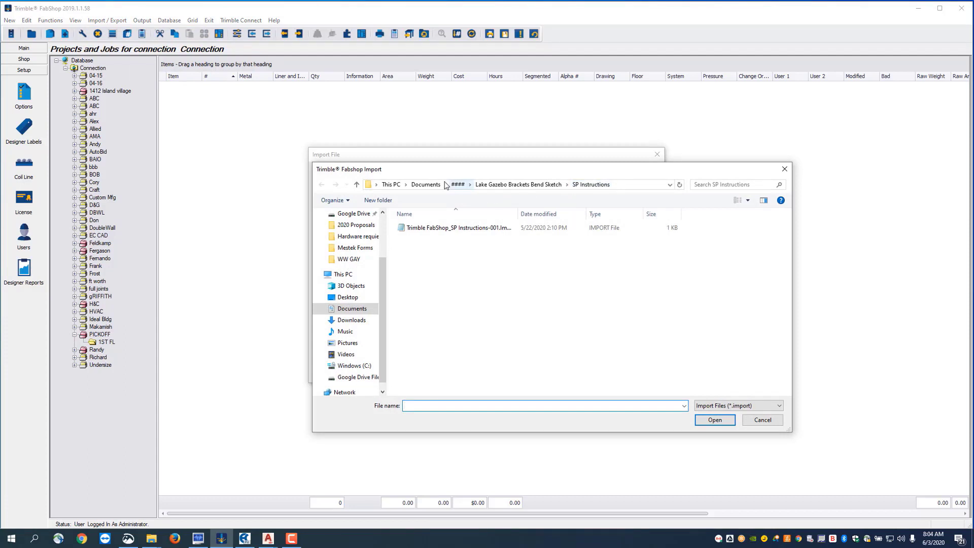
left_click(457, 185)
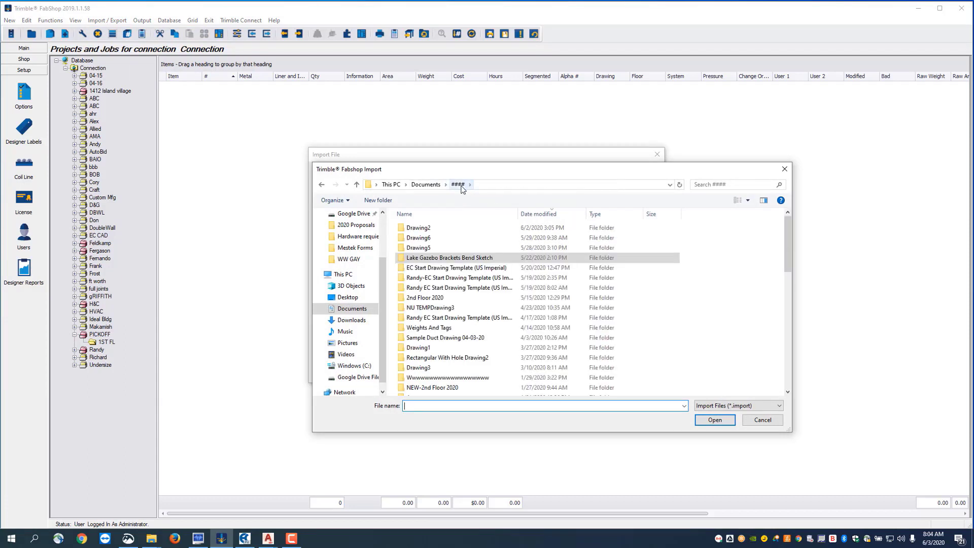
left_click(418, 227)
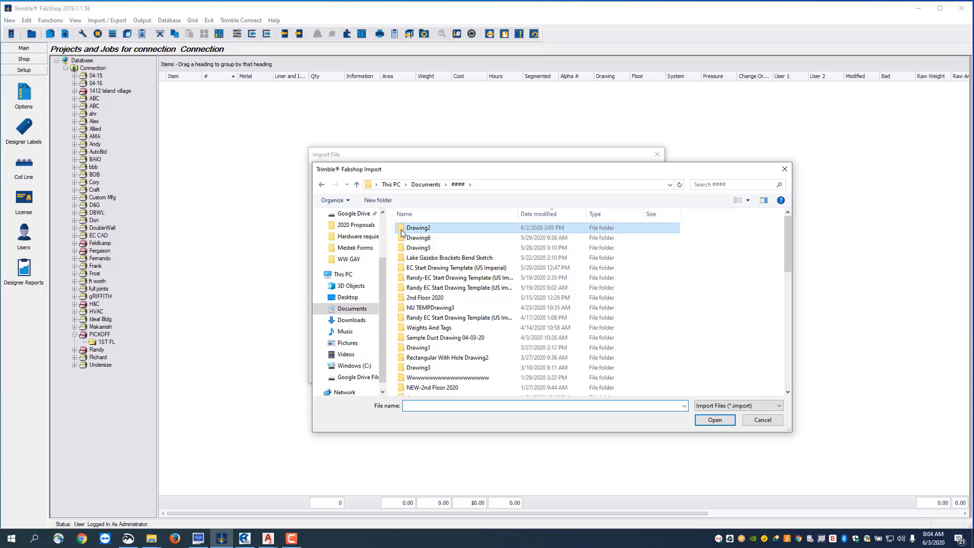
double_click(417, 227)
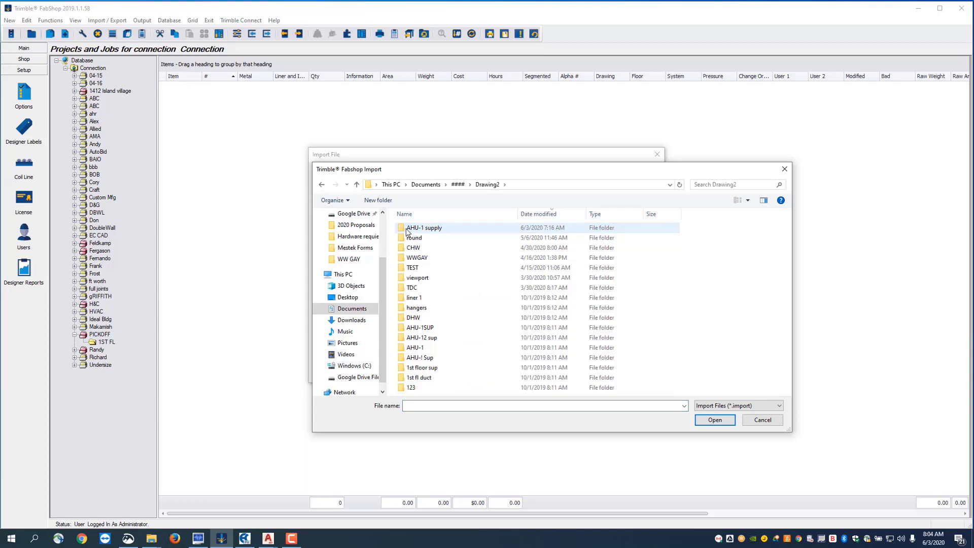
mouse_move(452, 229)
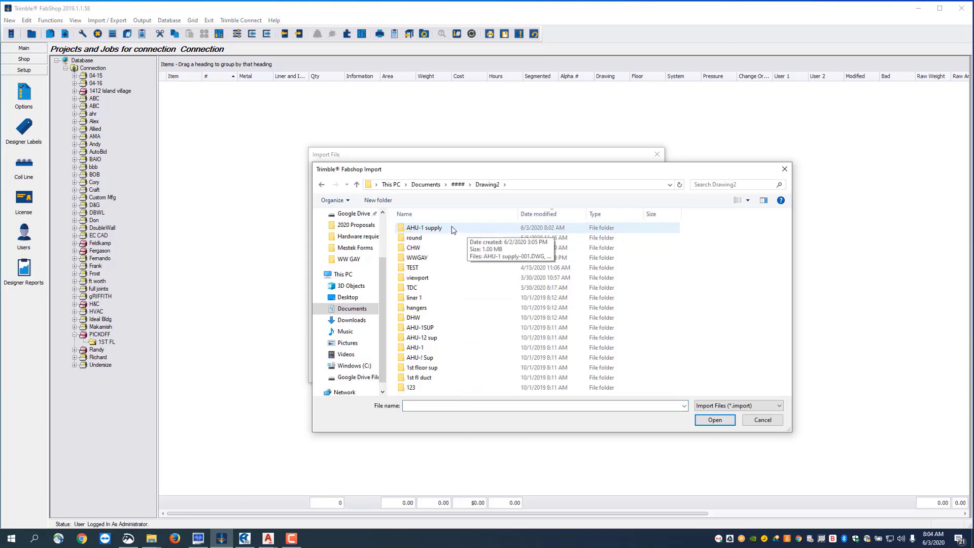
double_click(423, 227)
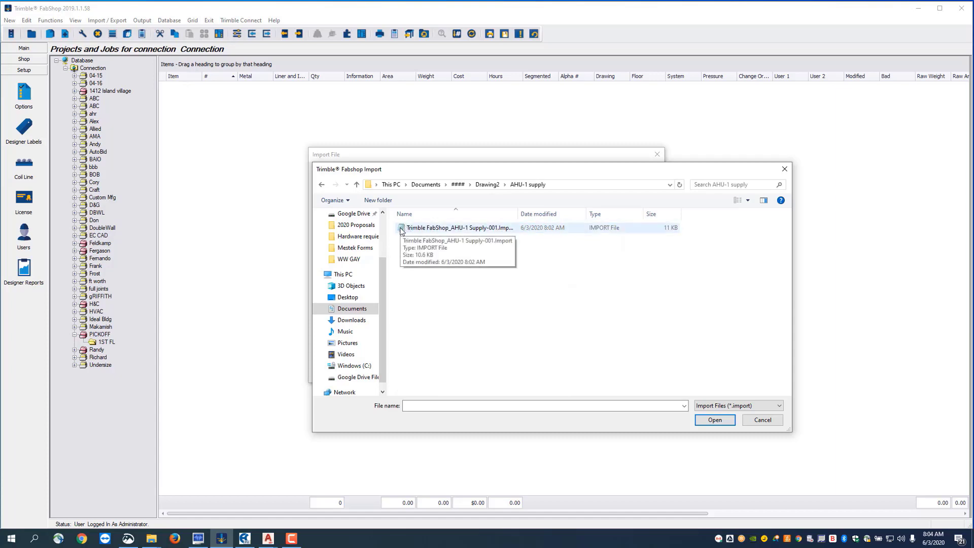
left_click(714, 420)
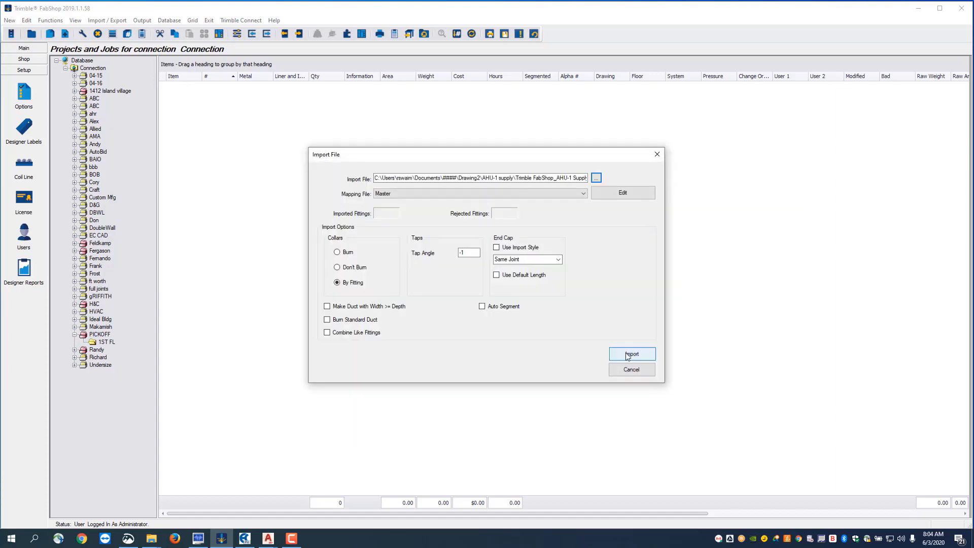
left_click(632, 354)
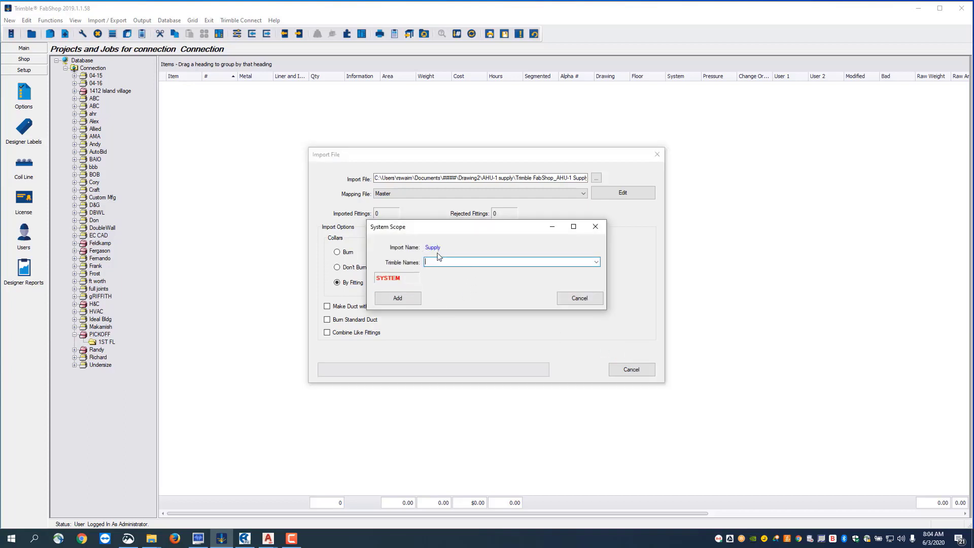
Map the Supply system in System Scope to 'Supply' and import the fittings
type("Supply")
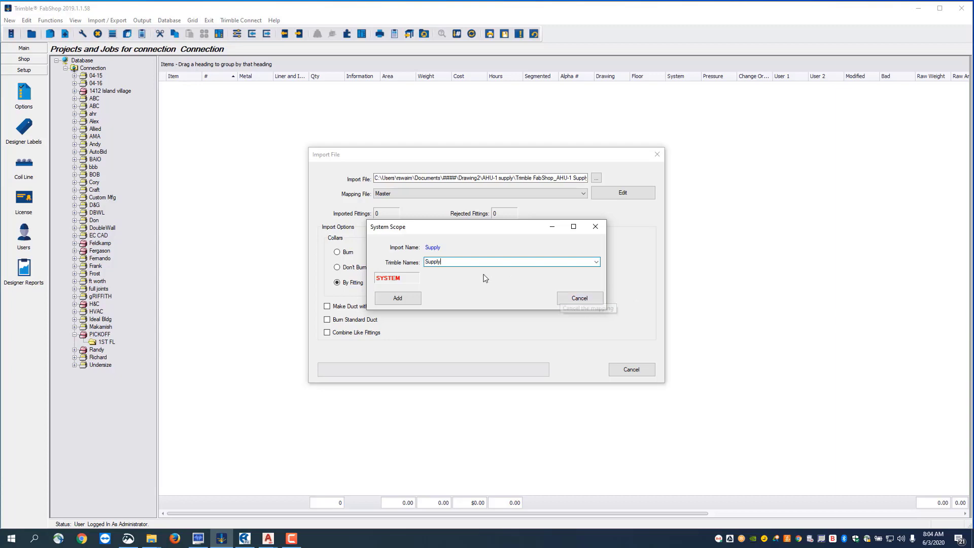
left_click(397, 298)
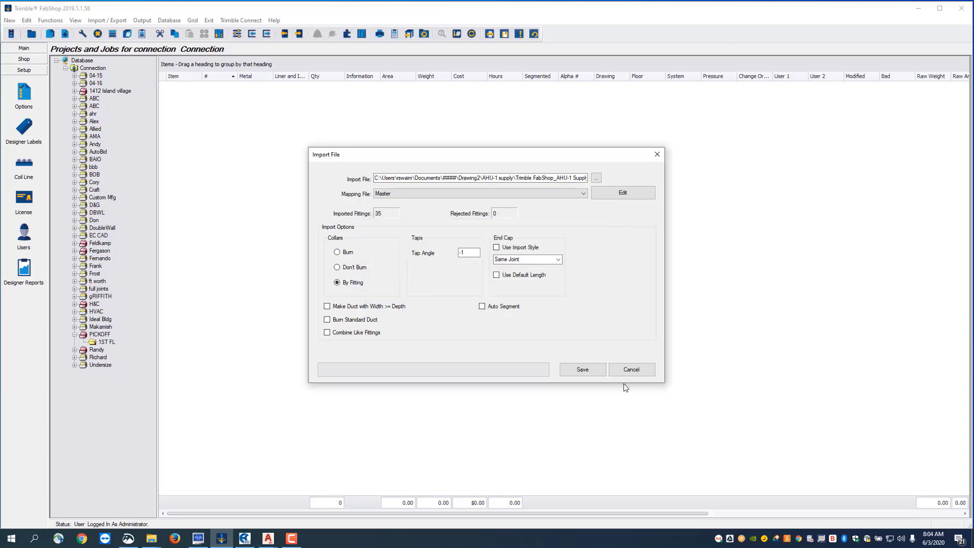
left_click(581, 369)
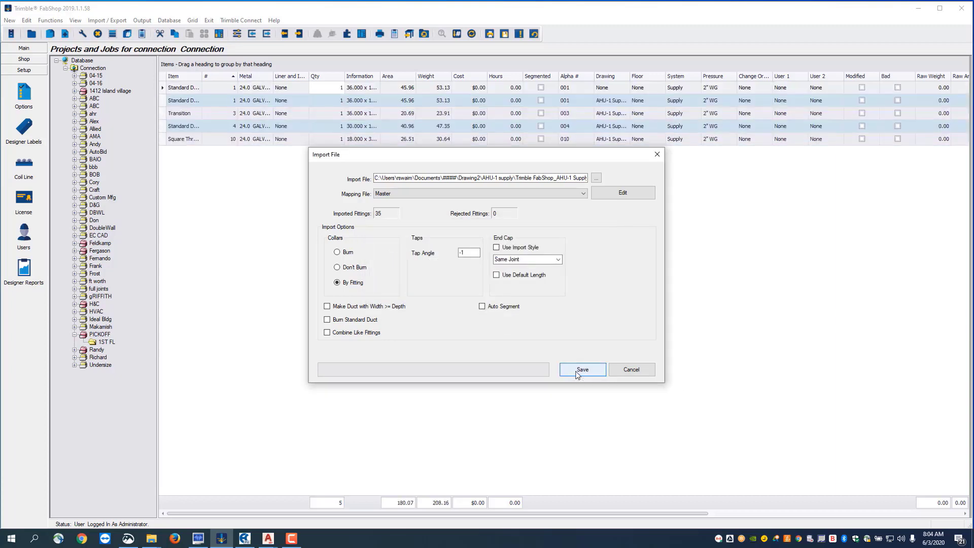
Save the 35 imported Supply fittings into the 1ST FL job
left_click(581, 369)
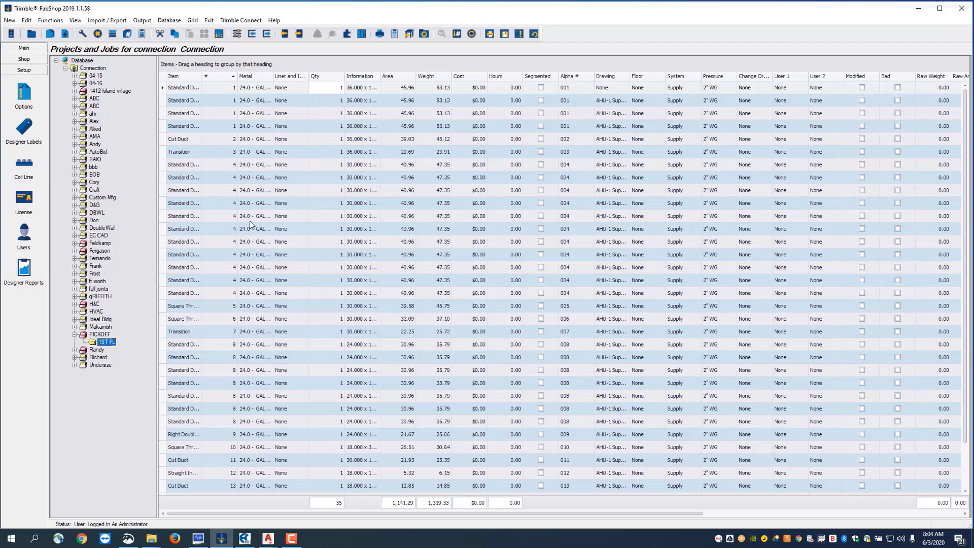
mouse_move(176, 313)
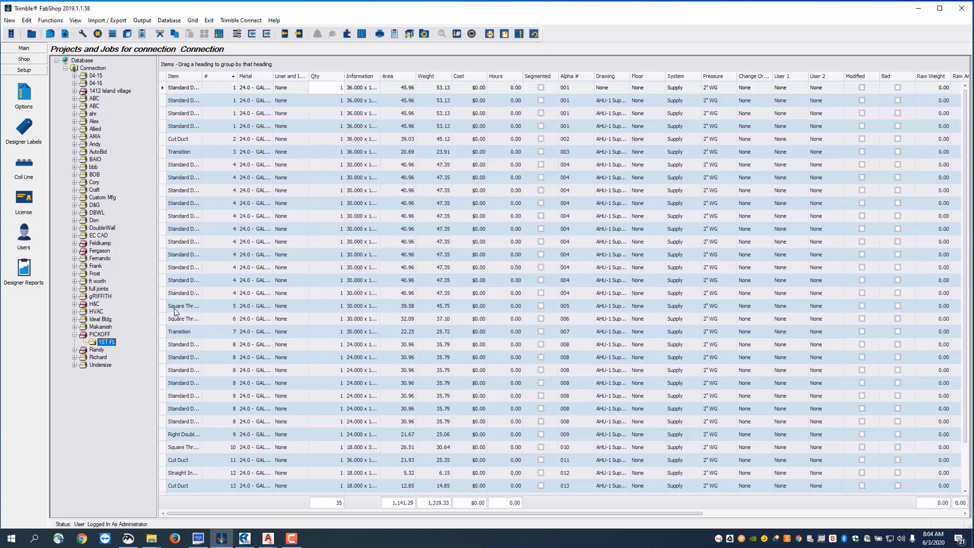